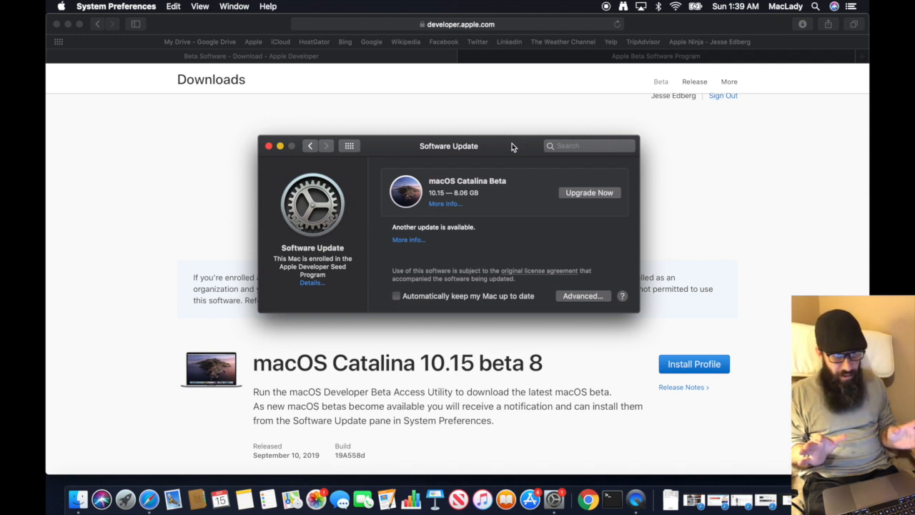
pyautogui.moveTo(498, 168)
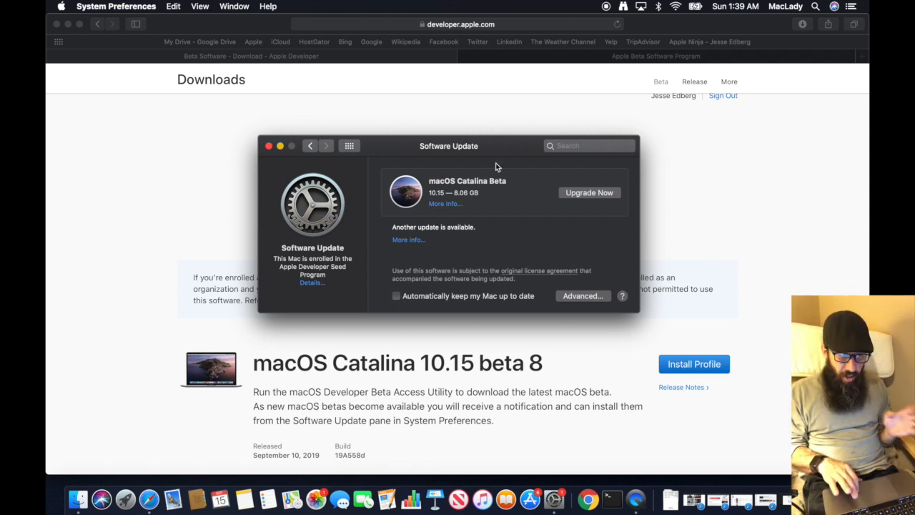
pyautogui.moveTo(502, 146)
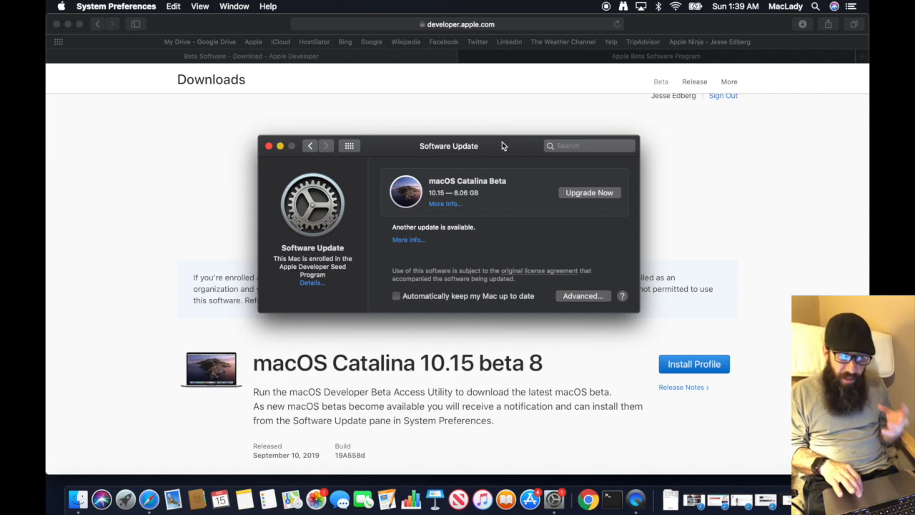
# - Review the Software Update pane showing enrollment and the macOS Catalina Beta 10.15 offer
pyautogui.moveTo(448, 146); pyautogui.dragTo(452, 123)
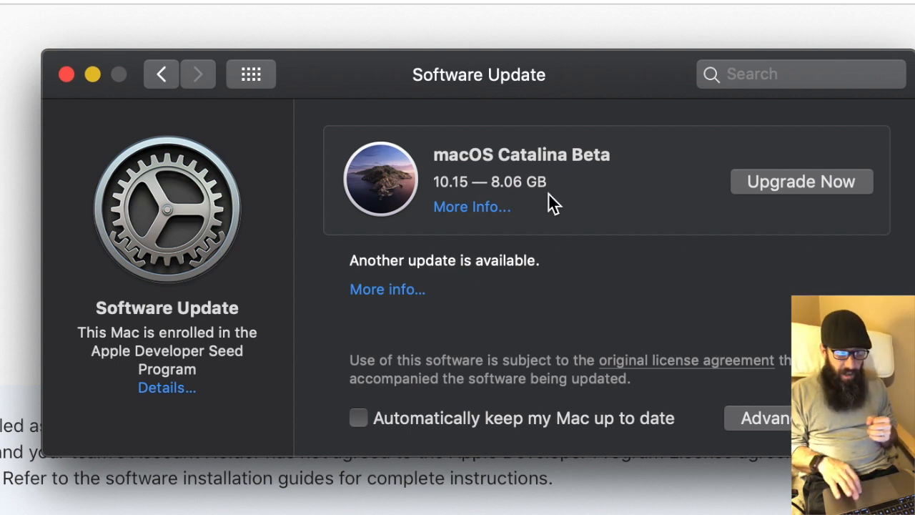
pyautogui.moveTo(555, 236)
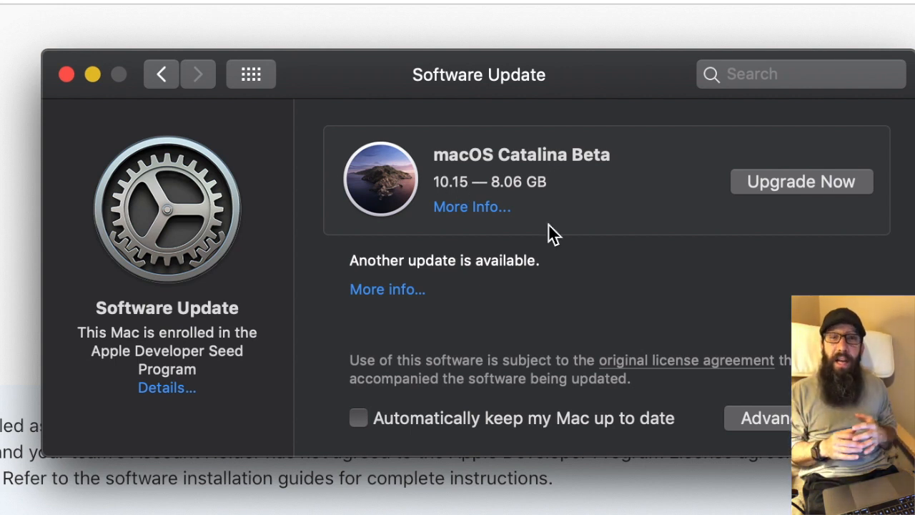
pyautogui.moveTo(775, 198)
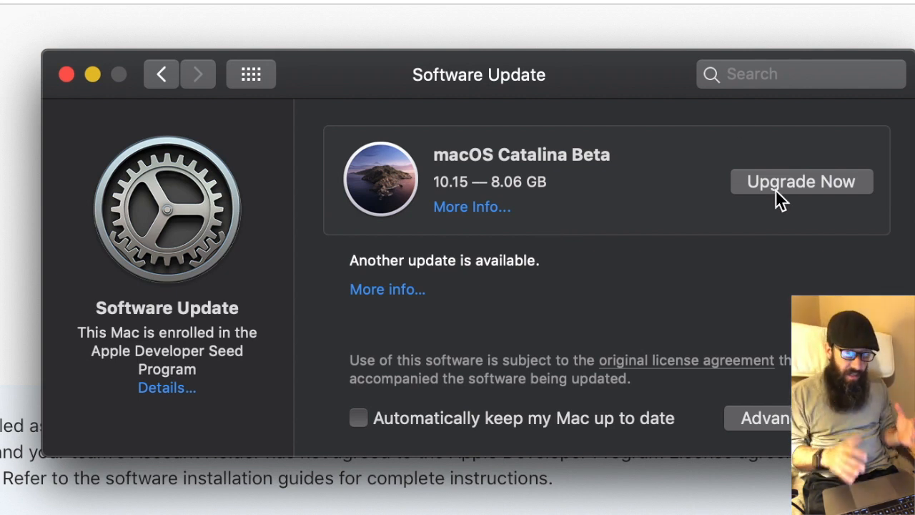
pyautogui.moveTo(150, 375)
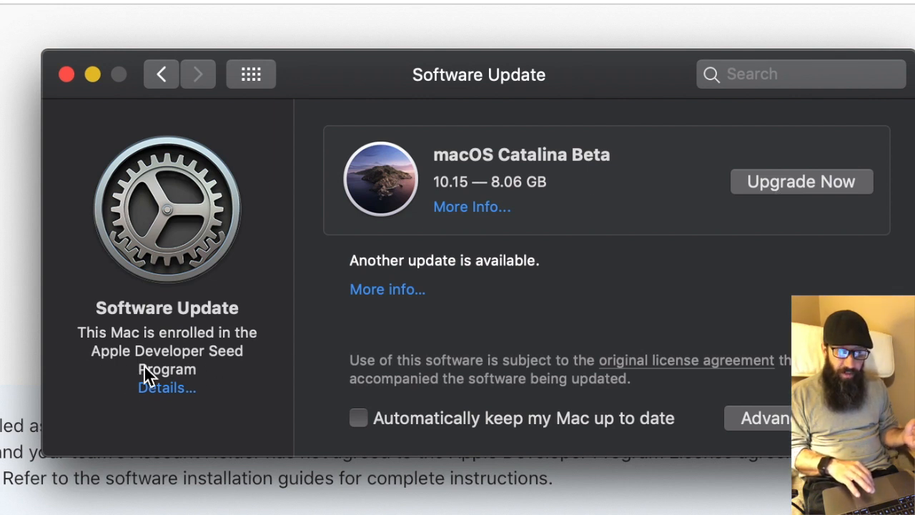
pyautogui.moveTo(261, 381)
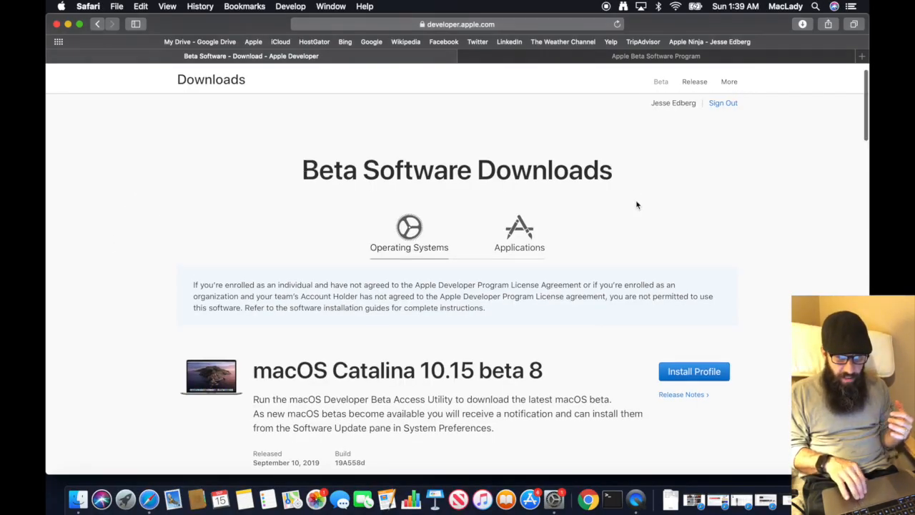
pyautogui.scroll(3)
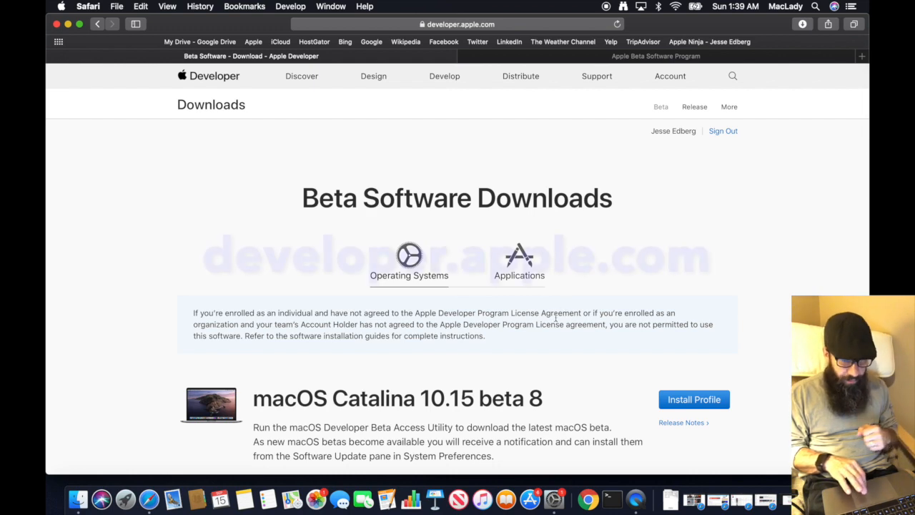
pyautogui.scroll(-3)
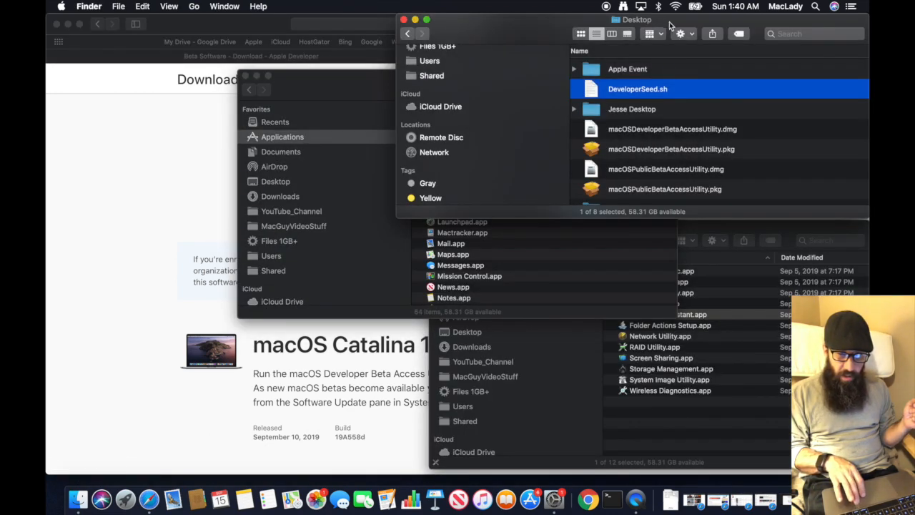
pyautogui.moveTo(655, 132)
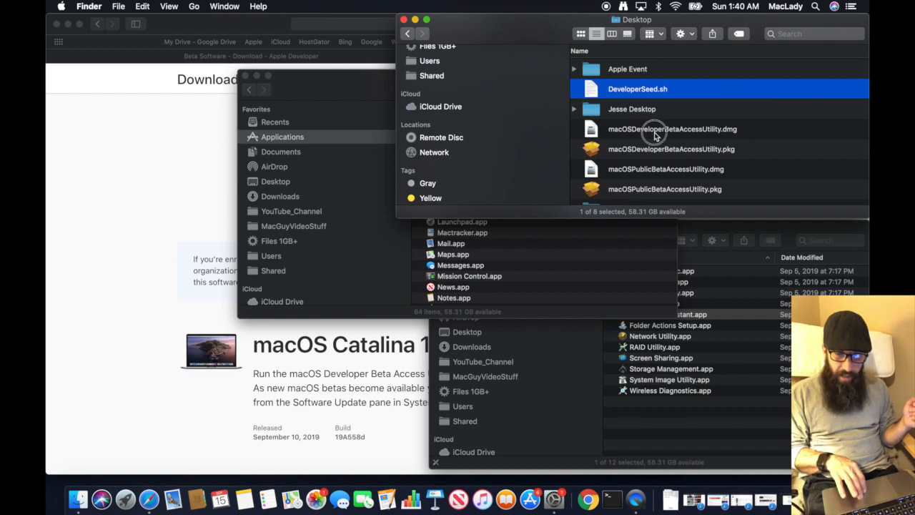
pyautogui.click(665, 169)
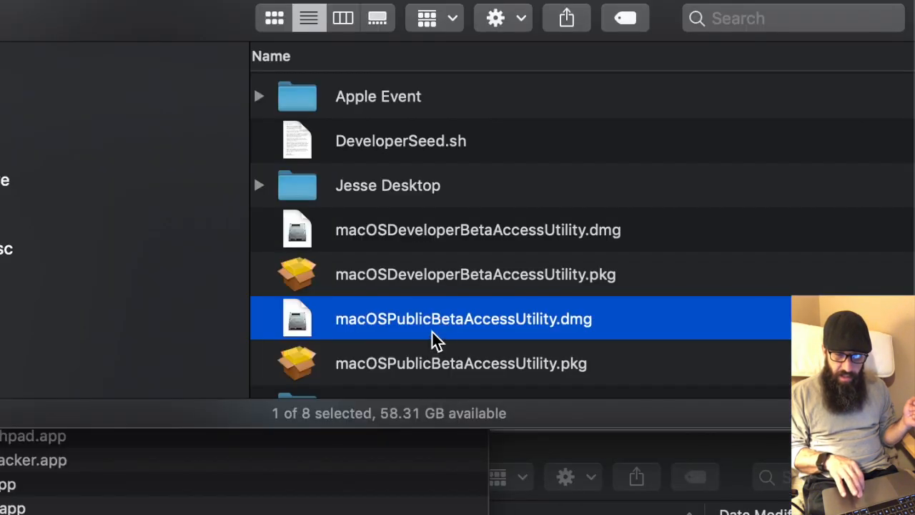
pyautogui.click(478, 228)
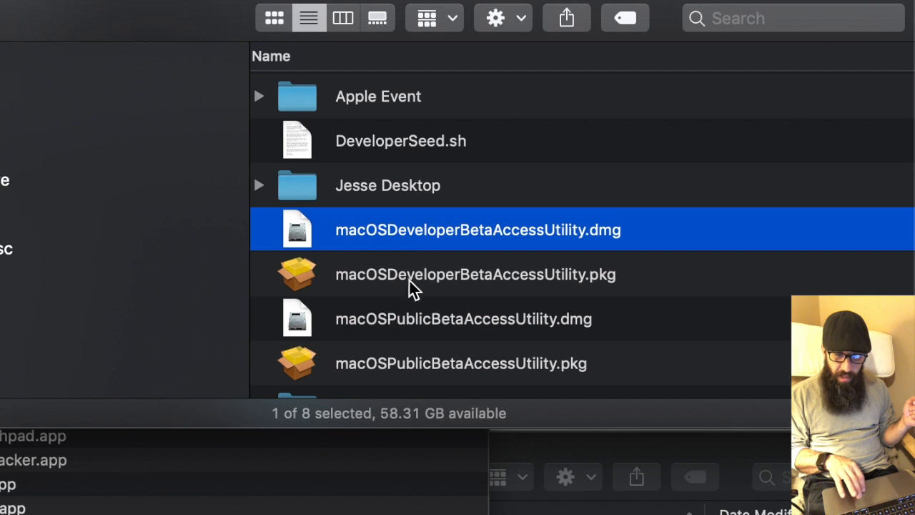
pyautogui.click(475, 274)
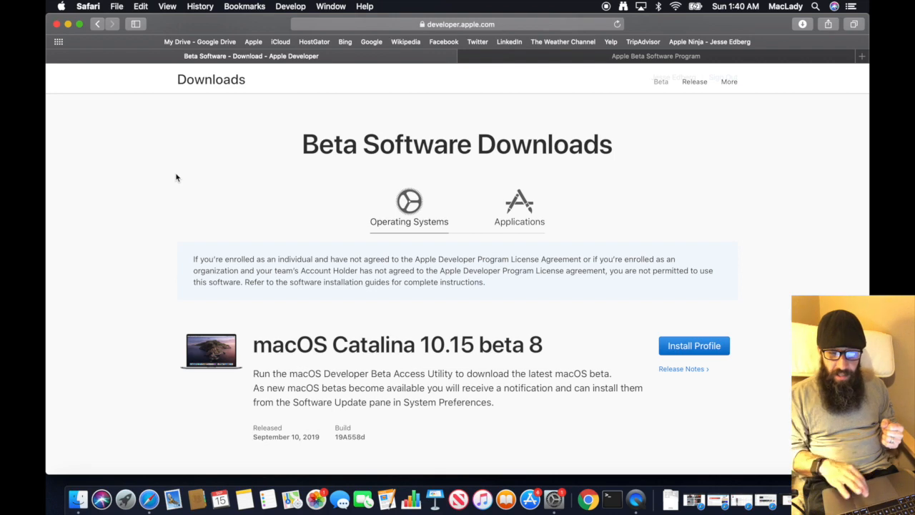
# - Show the Apple Beta Software Program page in Safari and launch Terminal from the Dock
pyautogui.click(654, 56)
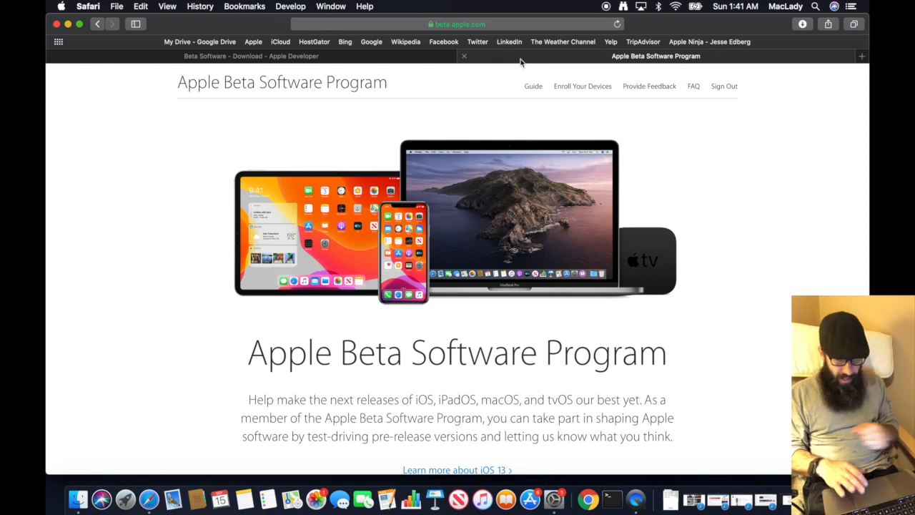
pyautogui.moveTo(611, 497)
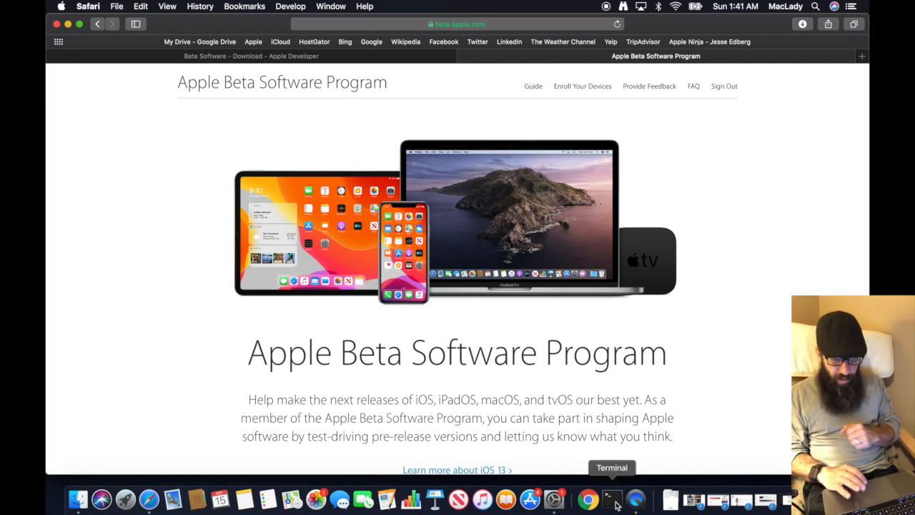
pyautogui.click(612, 497)
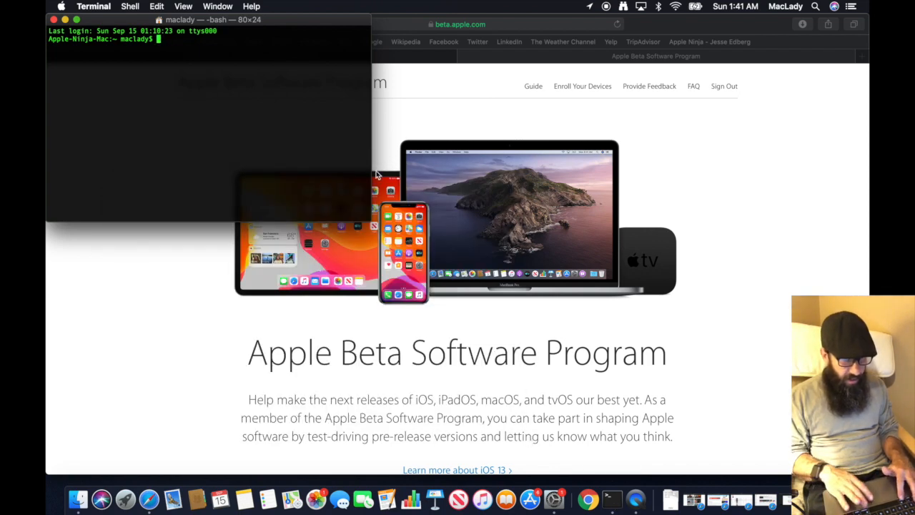
pyautogui.moveTo(316, 161)
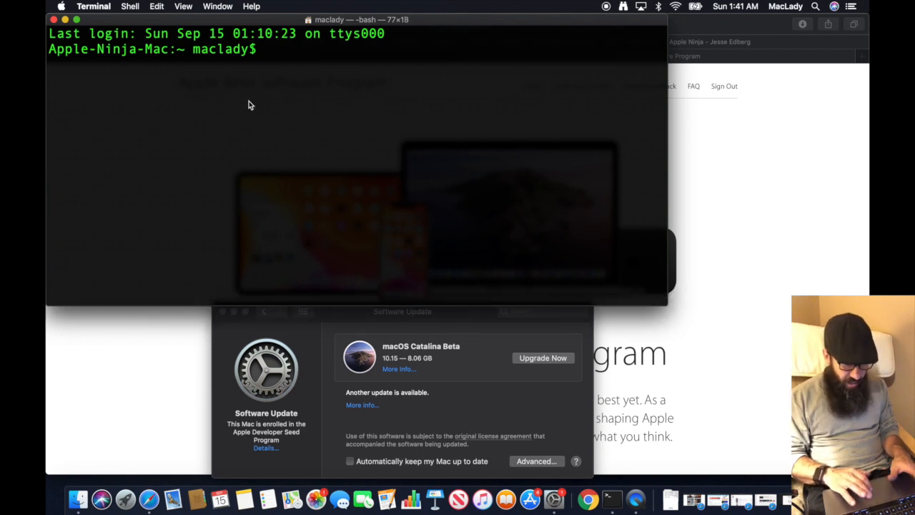
# - Get a root shell with sudo -i and run noseed to unenroll the Mac
pyautogui.write('sudo -i')
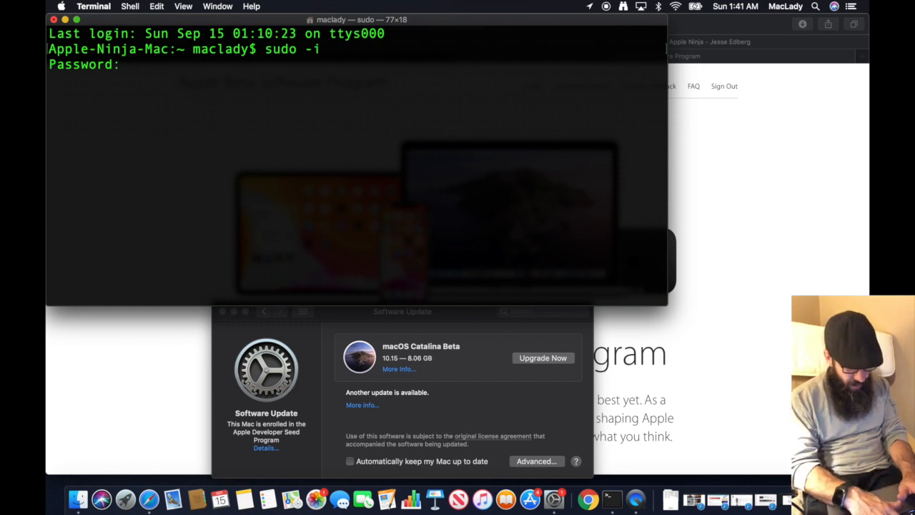
pyautogui.press('Return')
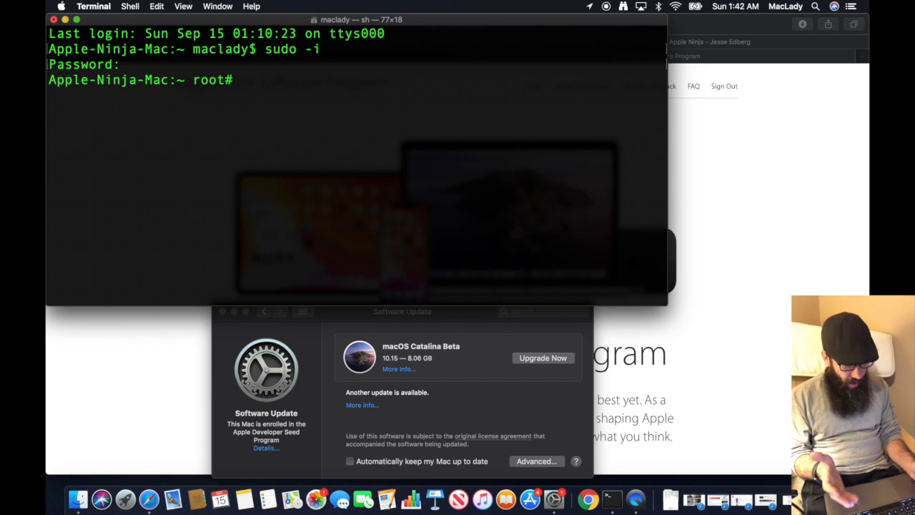
pyautogui.write('nosee')
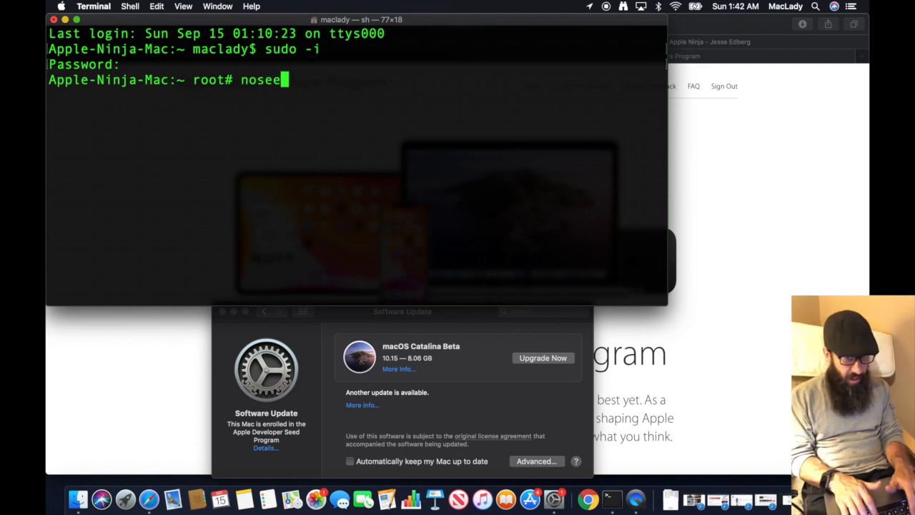
pyautogui.press('Return')
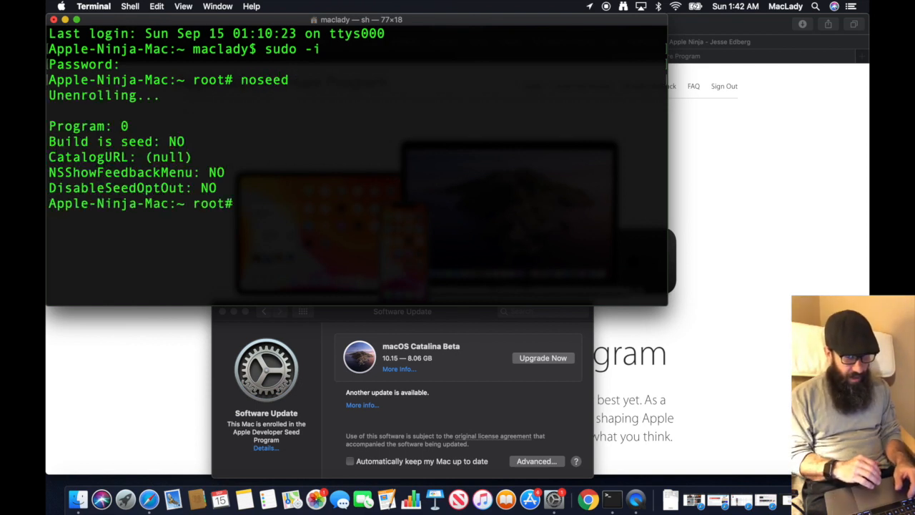
pyautogui.moveTo(346, 326)
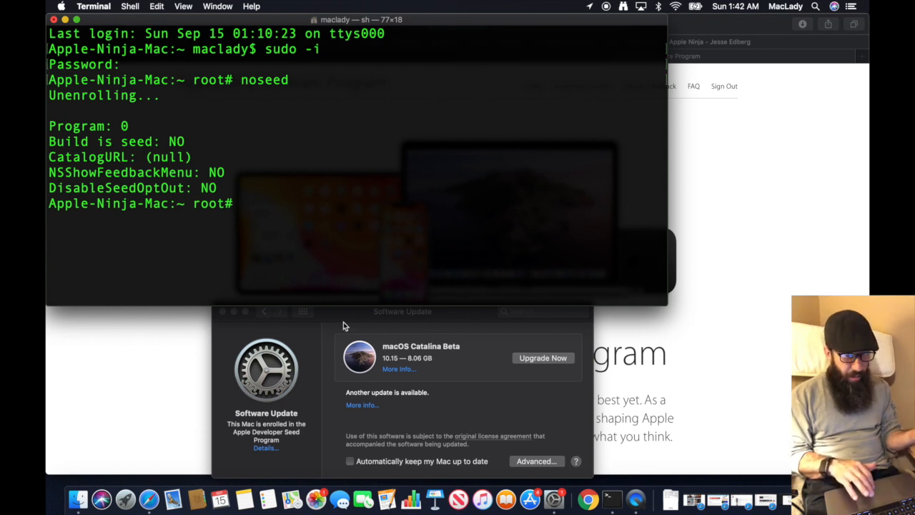
# - Check Software Update reports macOS Mojave 10.14.6 up to date, then return to the root shell
pyautogui.click(401, 312)
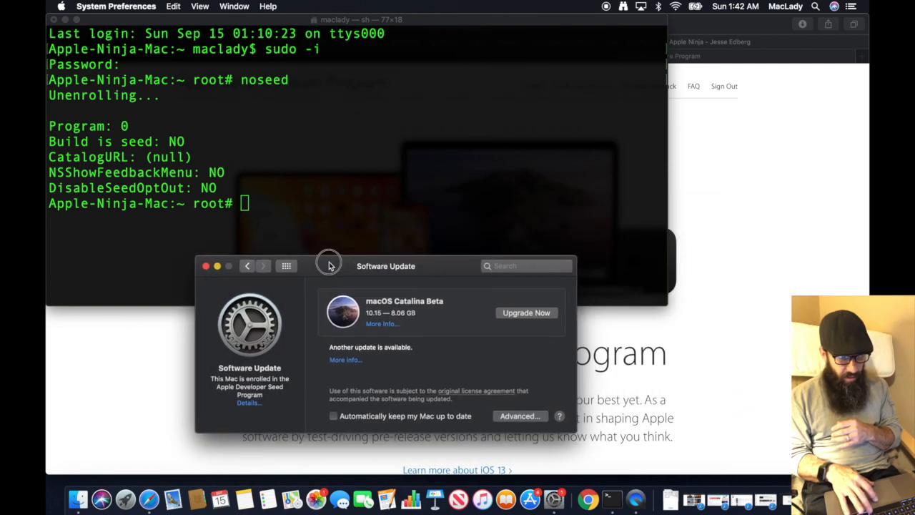
pyautogui.click(308, 235)
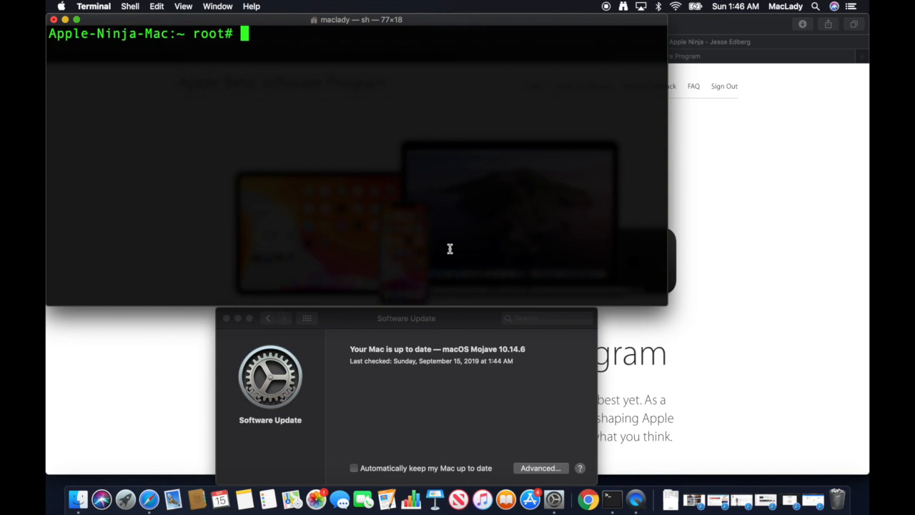
# - Start a new nano buffer as root beginning with the #!/bin/bash shebang and a blank line
pyautogui.write('nano')
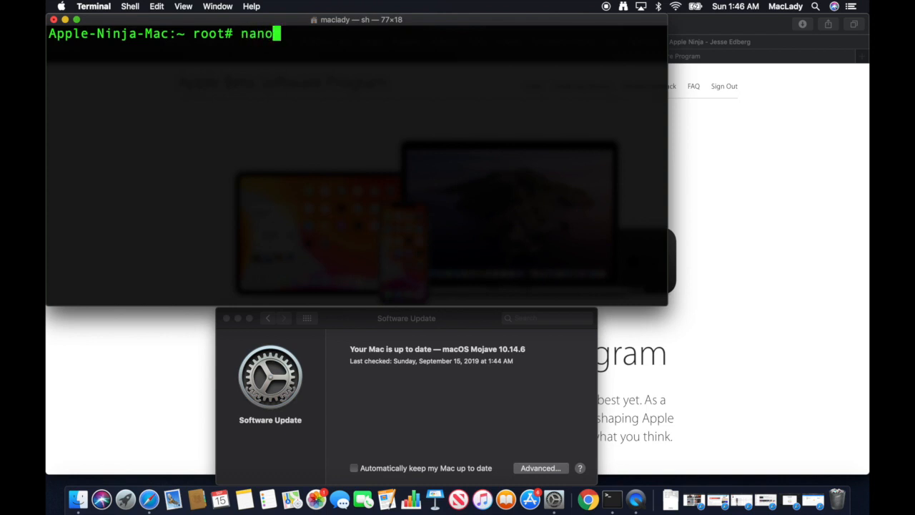
pyautogui.press('Return')
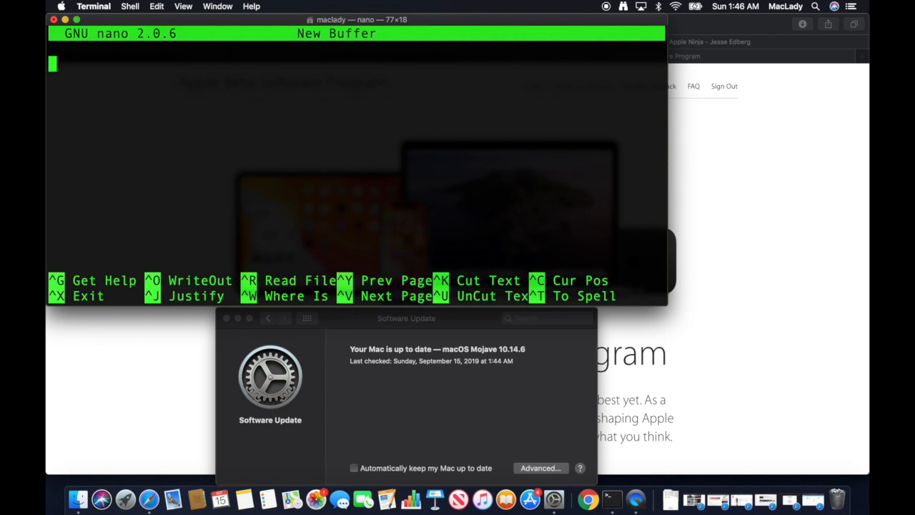
pyautogui.write('#!')
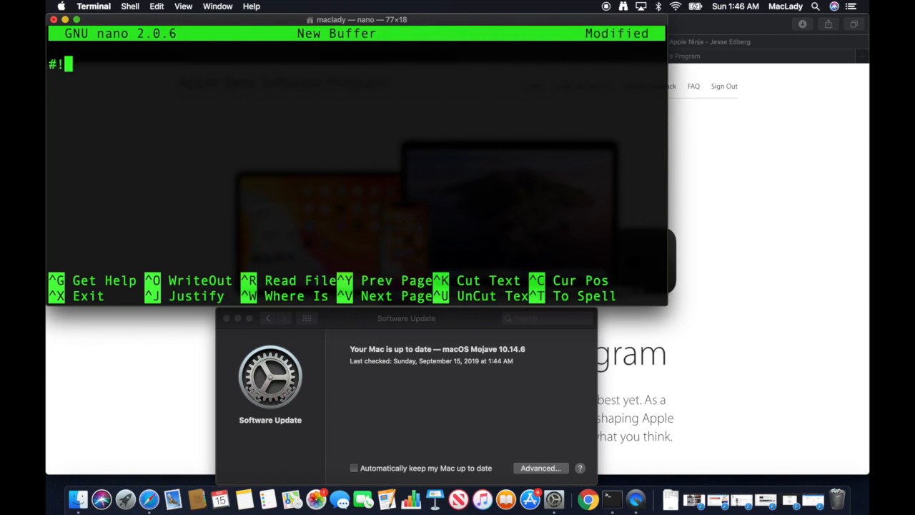
pyautogui.write('/bin')
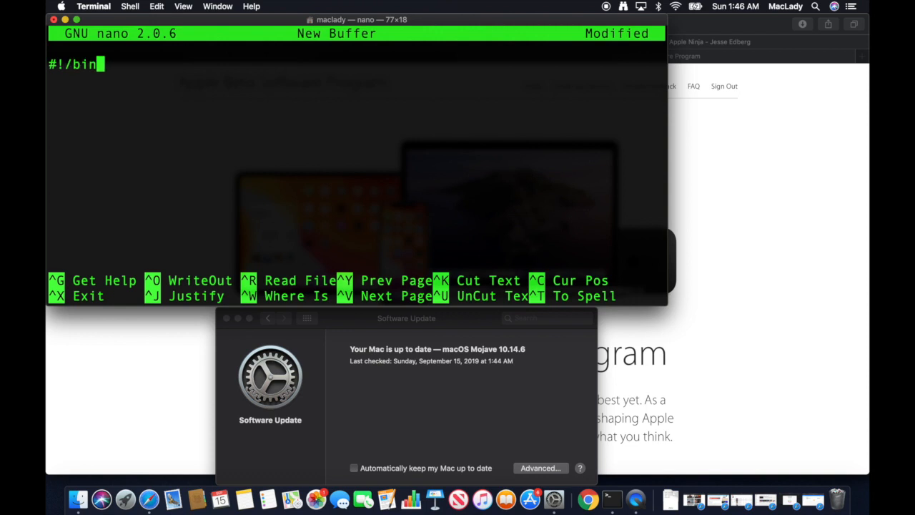
pyautogui.press('Return')
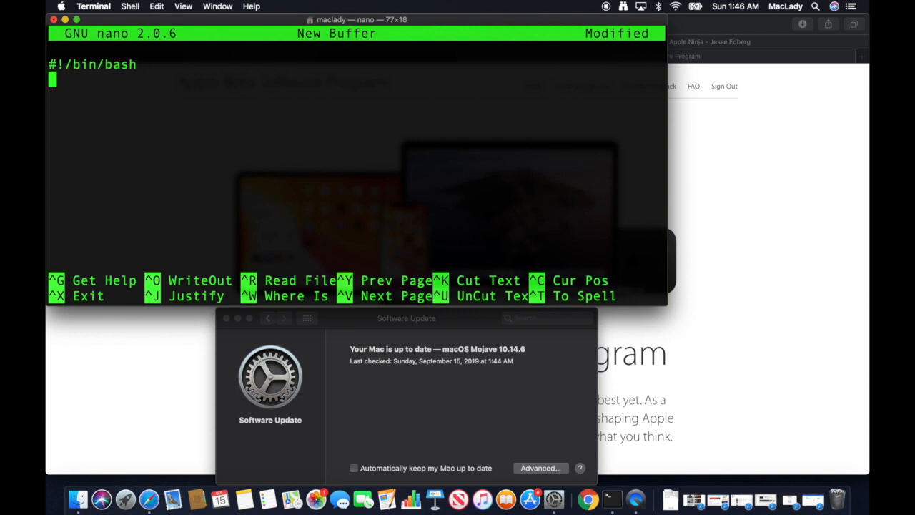
pyautogui.press('Return')
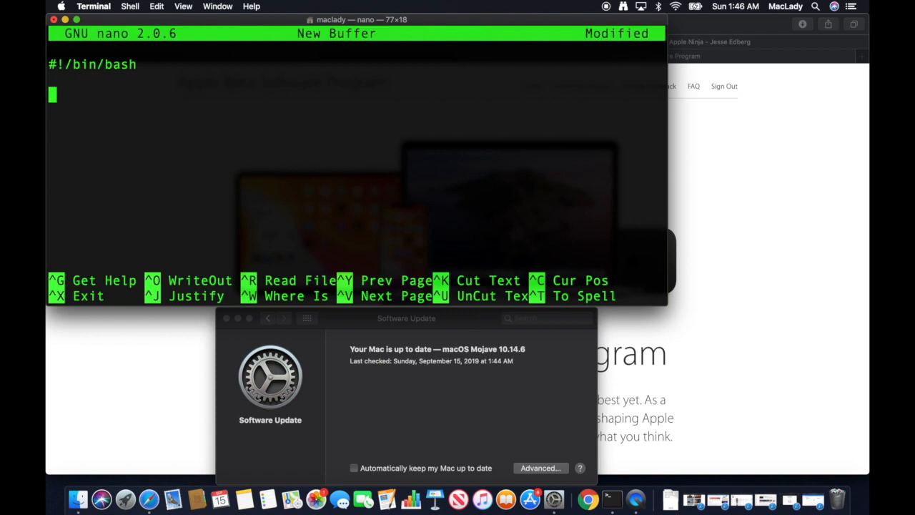
pyautogui.write('<plist version="1.0">')
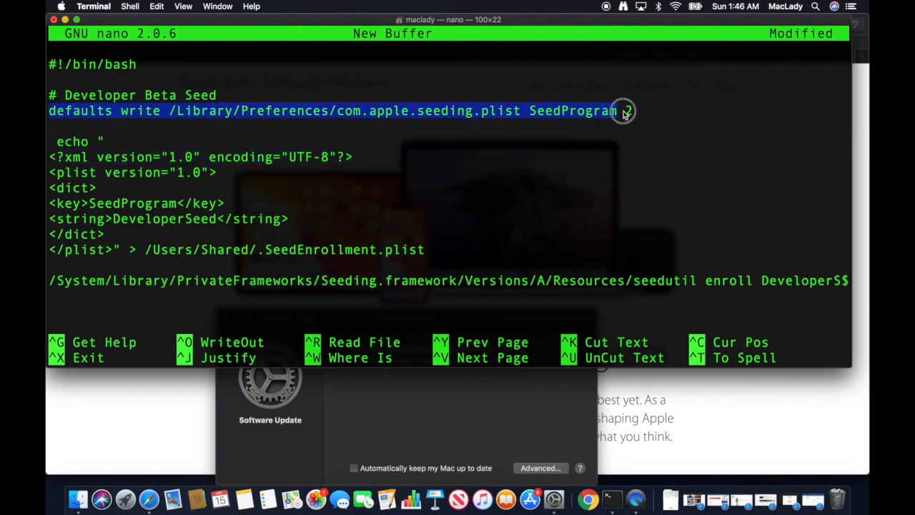
# - Set SeedProgram to 2 in the defaults write line above the seedutil enroll DeveloperSeed command
pyautogui.write('2')
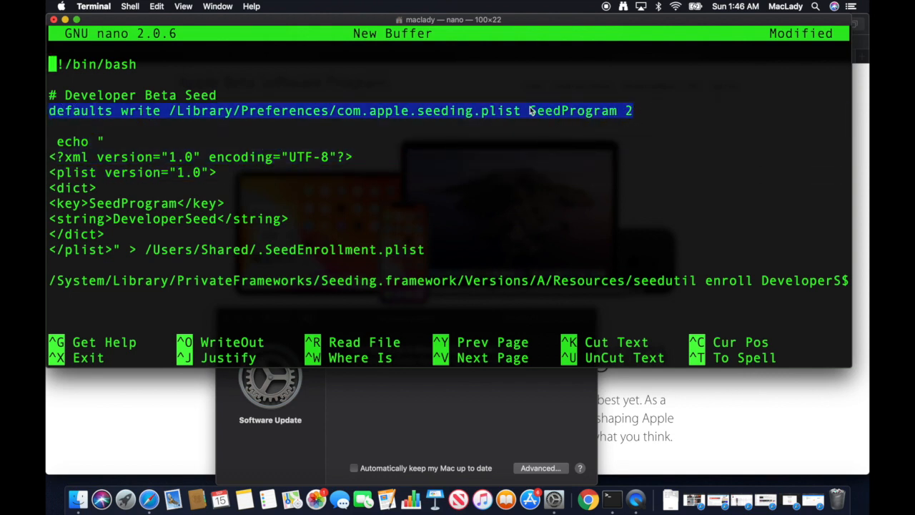
pyautogui.moveTo(631, 116)
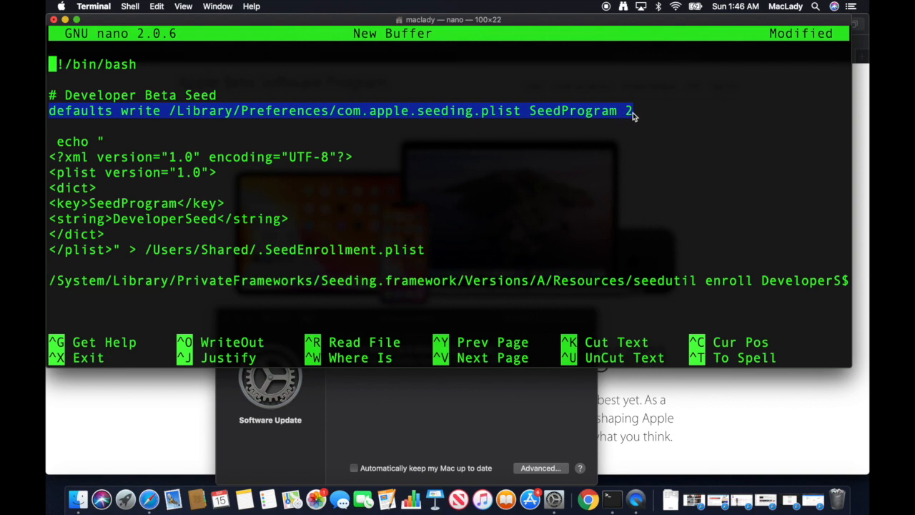
pyautogui.moveTo(343, 115)
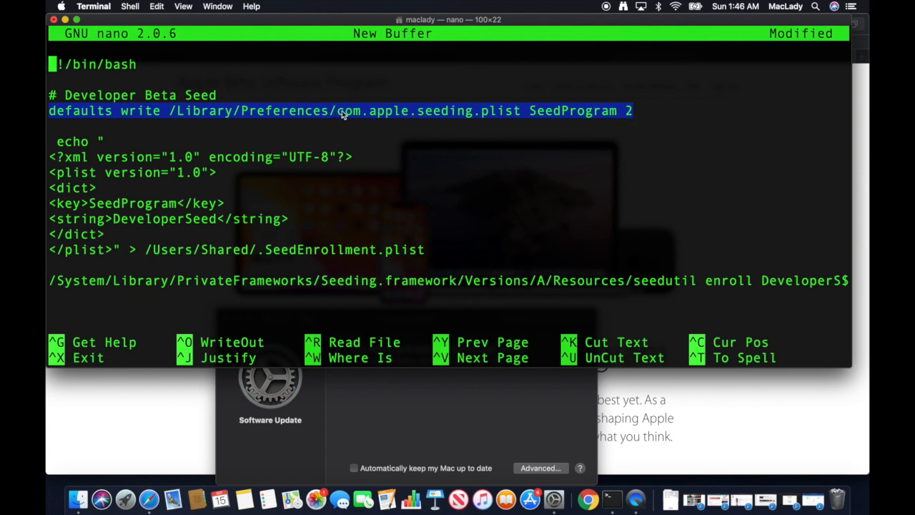
pyautogui.moveTo(486, 114)
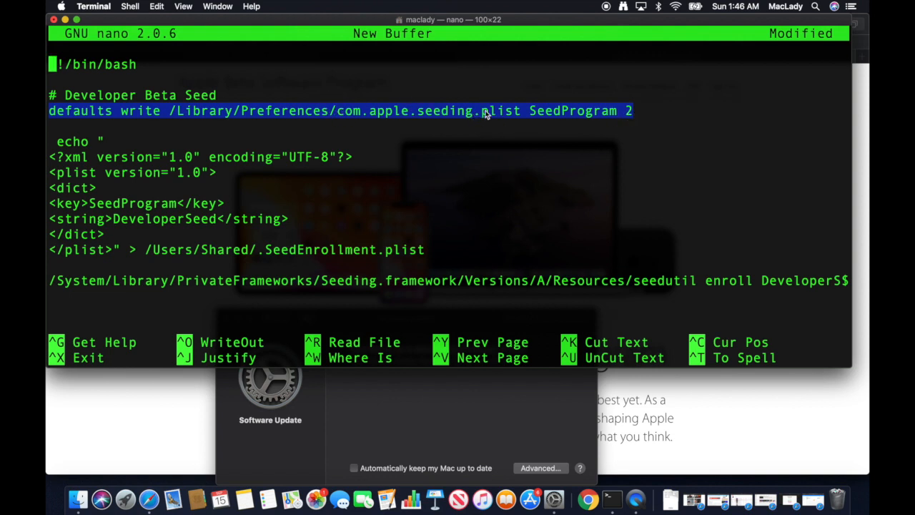
pyautogui.moveTo(597, 127)
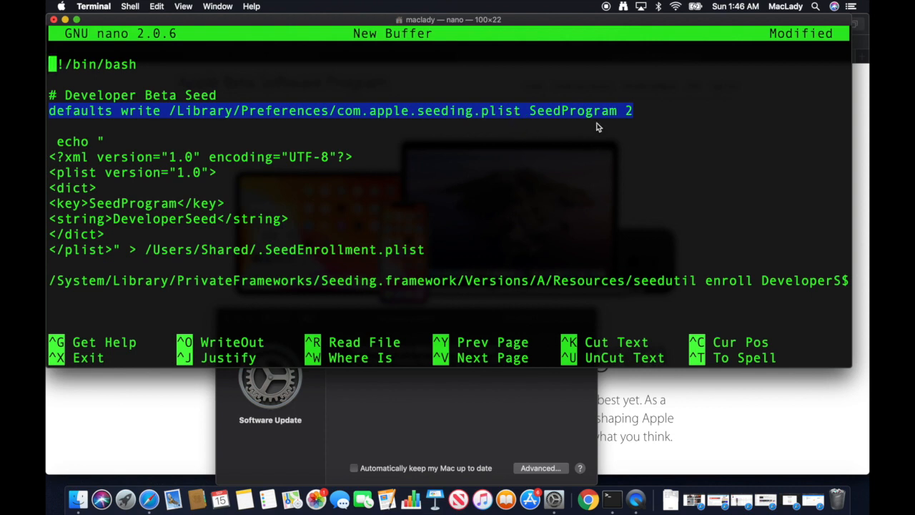
pyautogui.moveTo(635, 127)
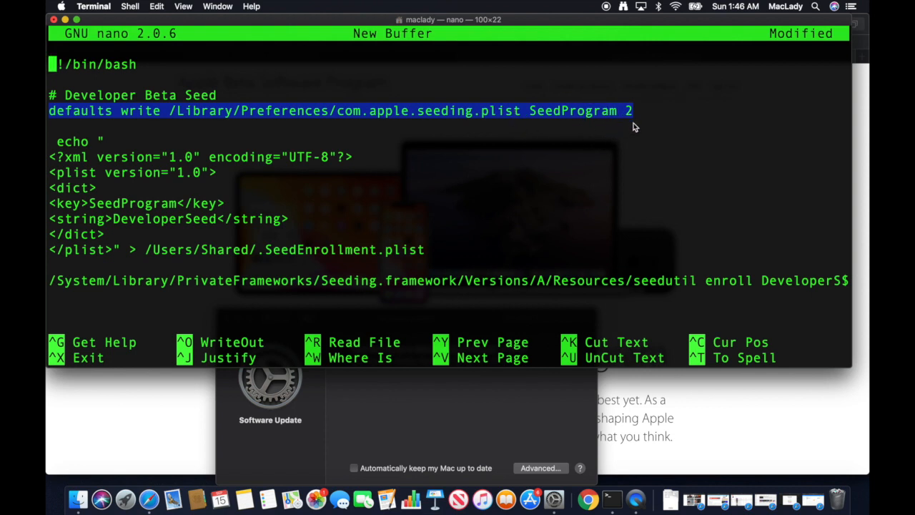
pyautogui.moveTo(72, 146)
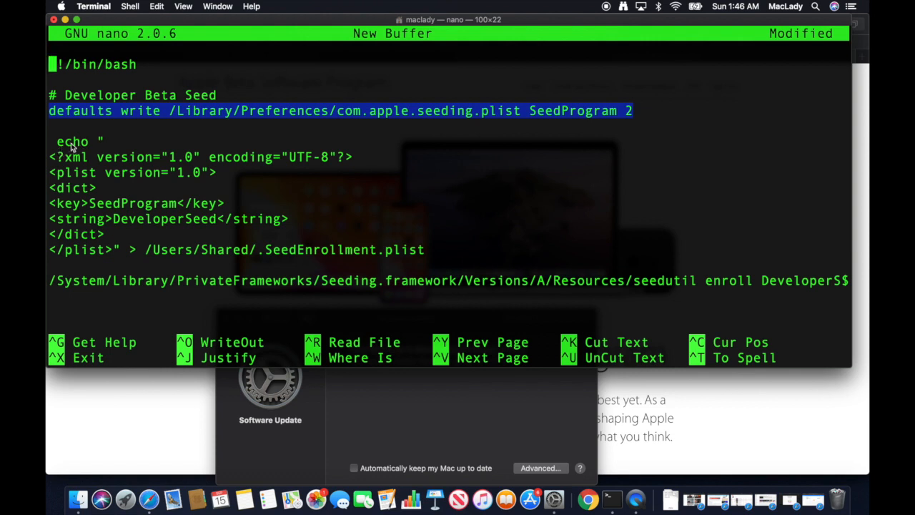
pyautogui.moveTo(122, 237)
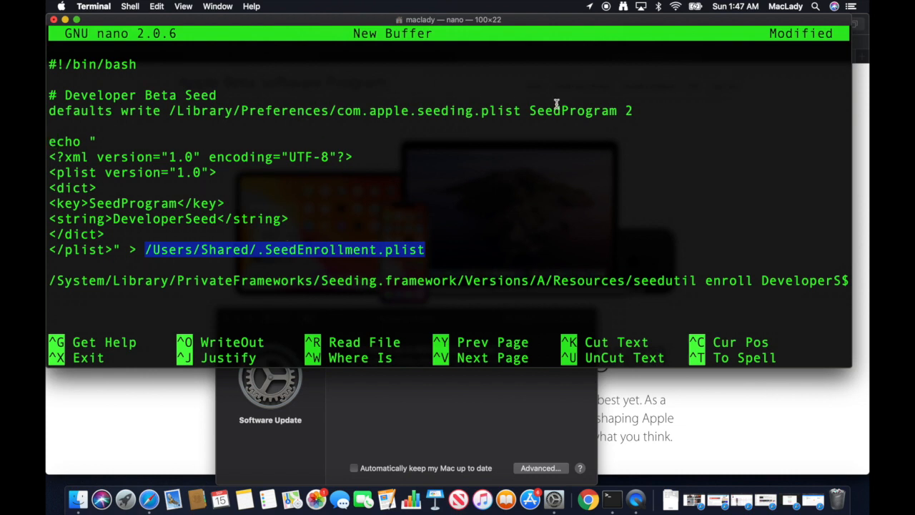
pyautogui.moveTo(242, 217)
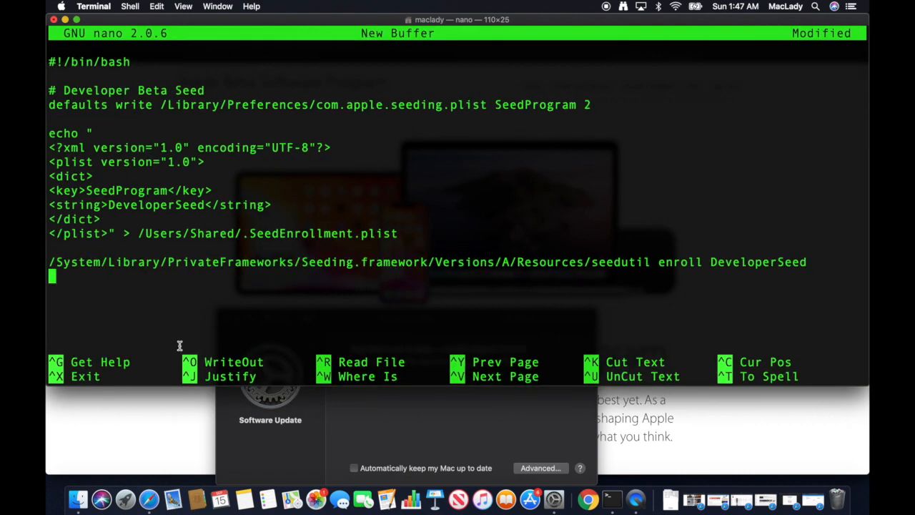
pyautogui.moveTo(584, 293)
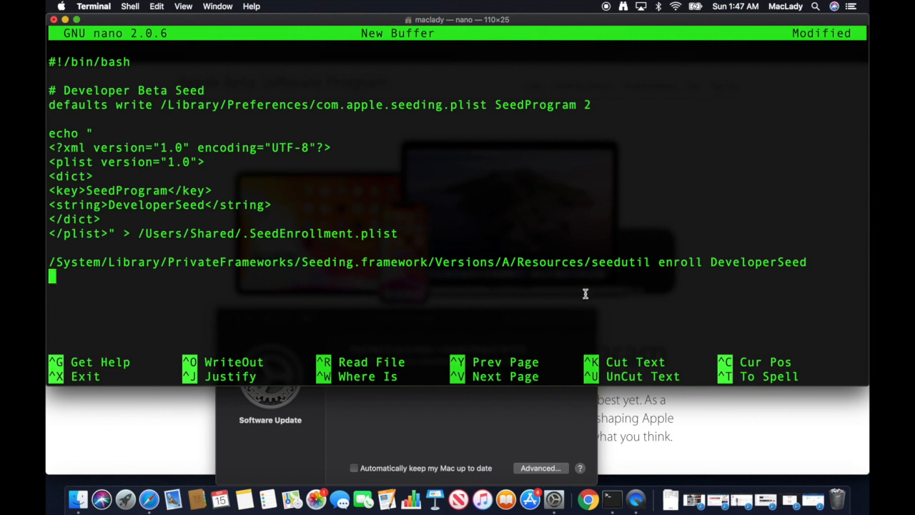
pyautogui.moveTo(732, 327)
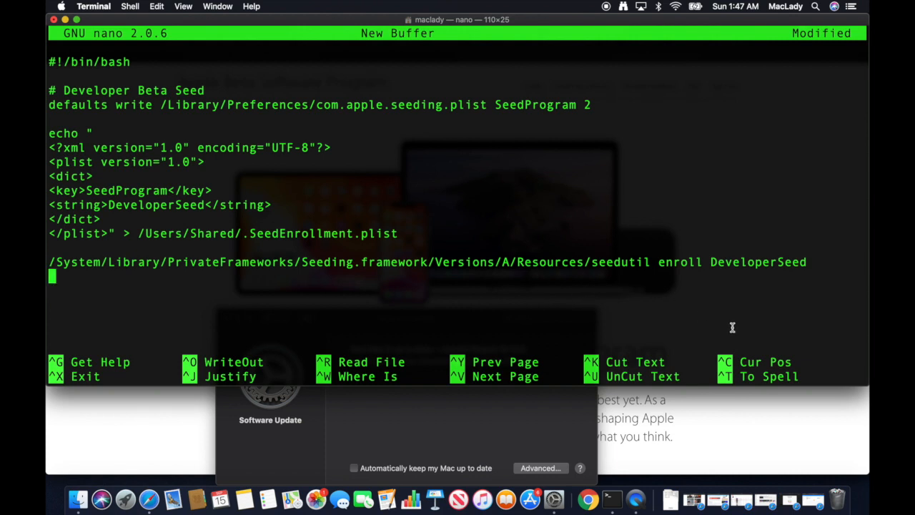
pyautogui.moveTo(765, 283)
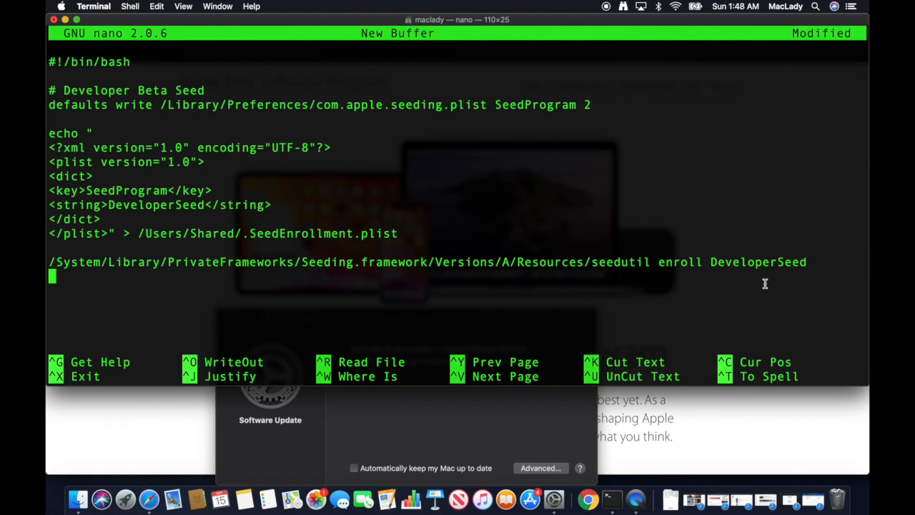
pyautogui.moveTo(509, 303)
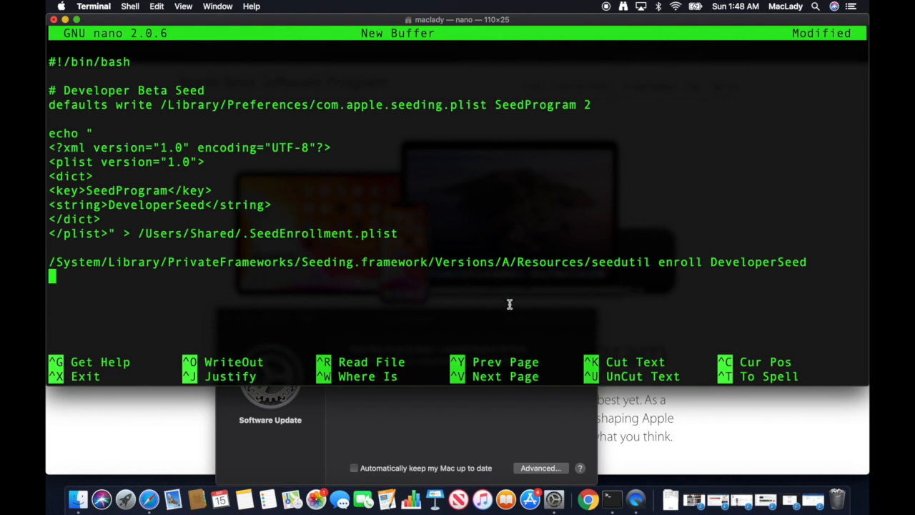
pyautogui.moveTo(652, 286)
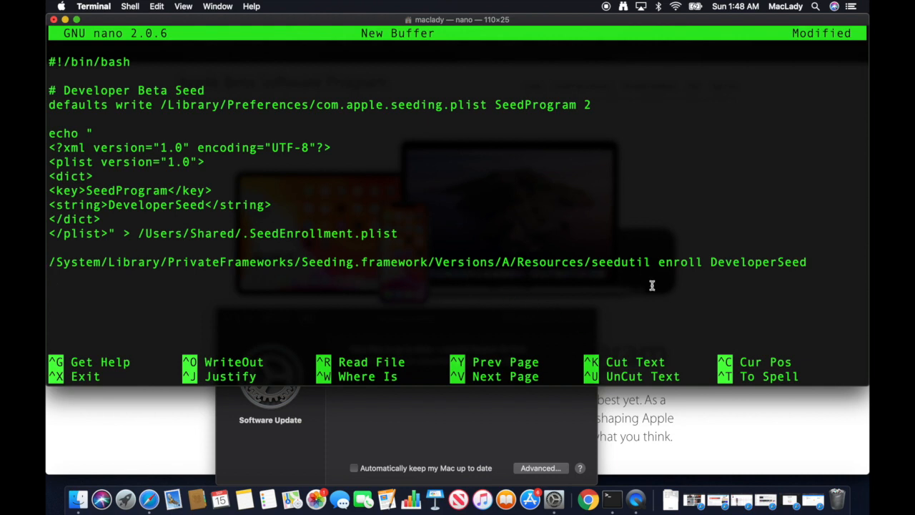
pyautogui.moveTo(697, 291)
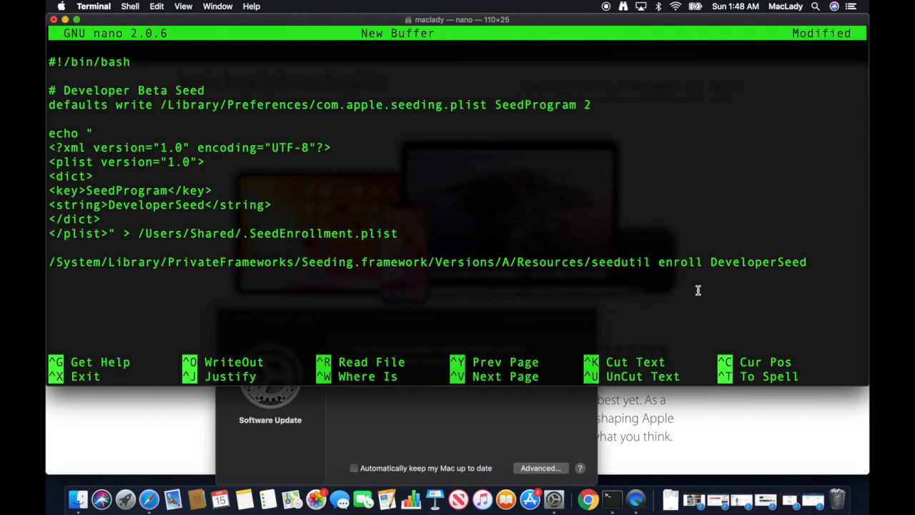
pyautogui.press('ctrl+x')
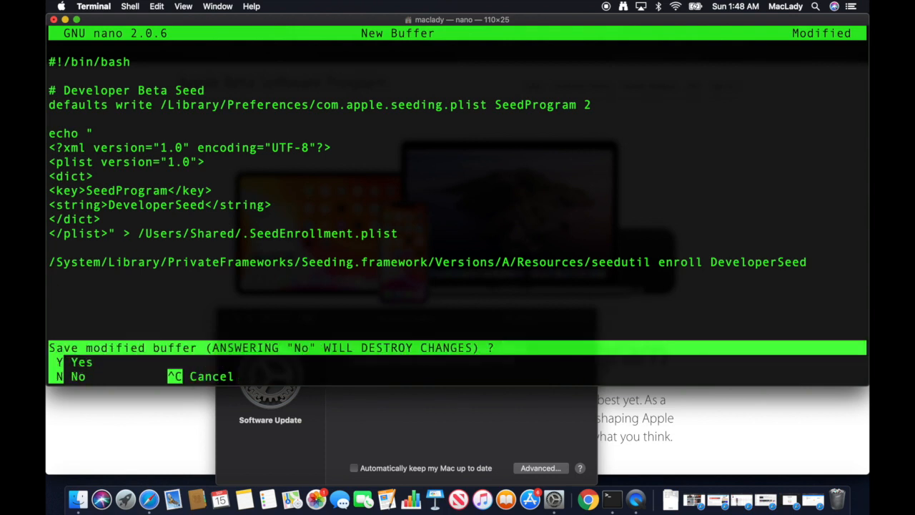
pyautogui.press('y')
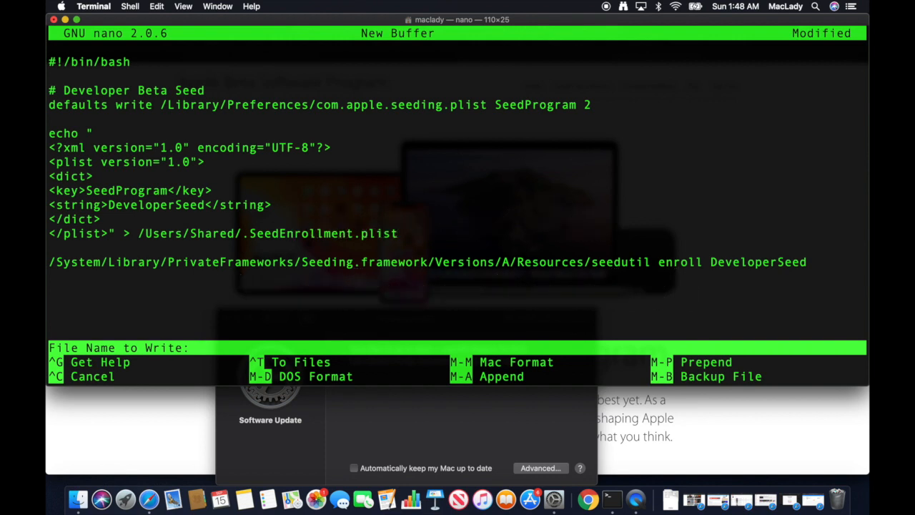
pyautogui.press('ctrl+c')
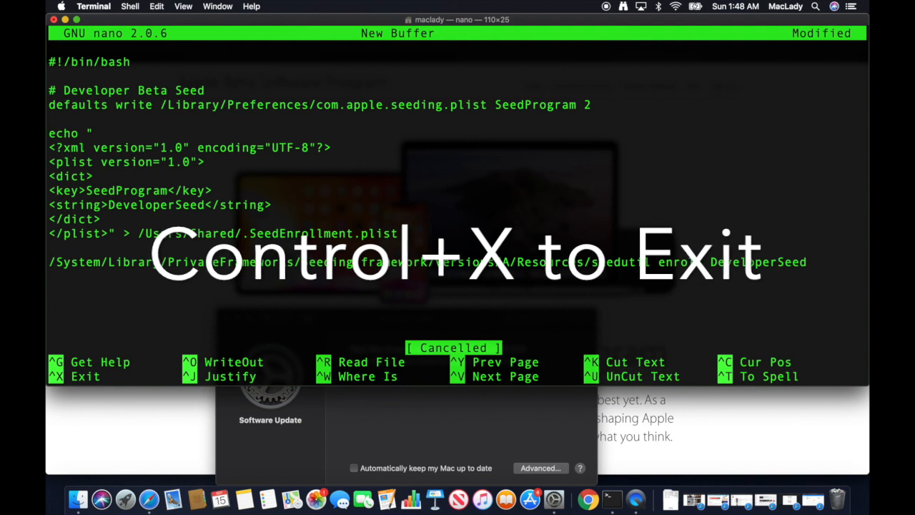
pyautogui.press('ctrl+x')
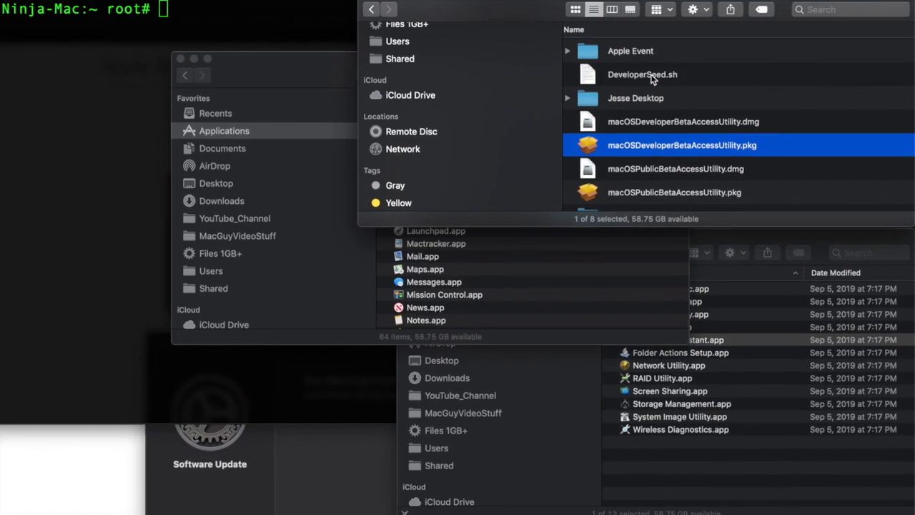
# - Select DeveloperSeed.sh in the Finder Desktop window
pyautogui.click(642, 75)
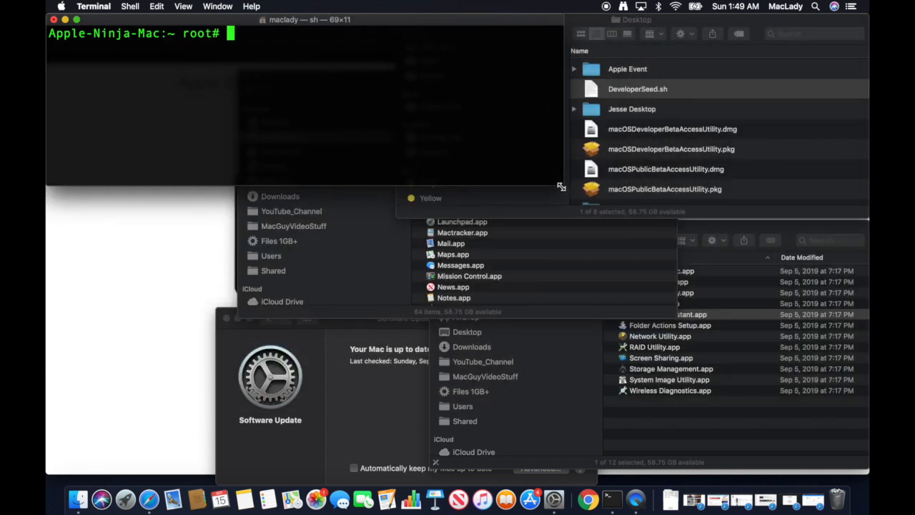
# - Run sh with the dragged-in DeveloperSeed.sh path from the root shell to enroll the Mac
pyautogui.moveTo(638, 89); pyautogui.dragTo(464, 91)
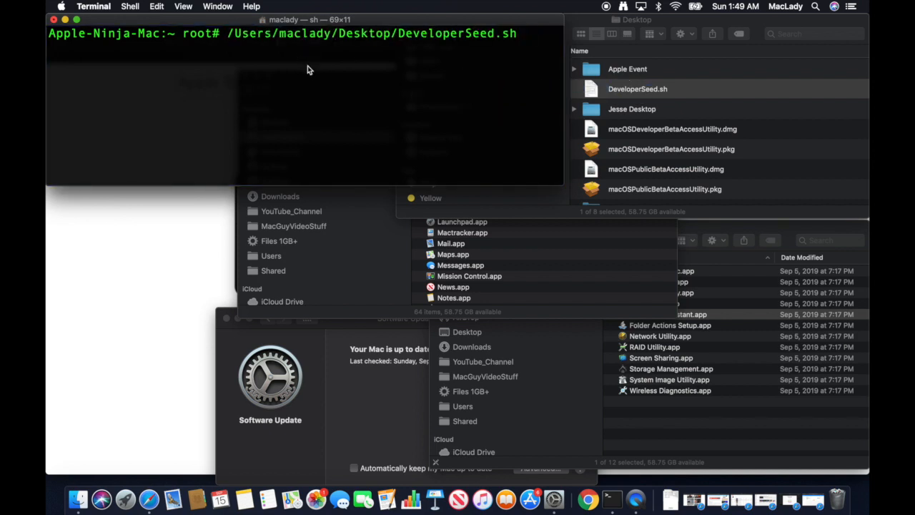
pyautogui.write('sh')
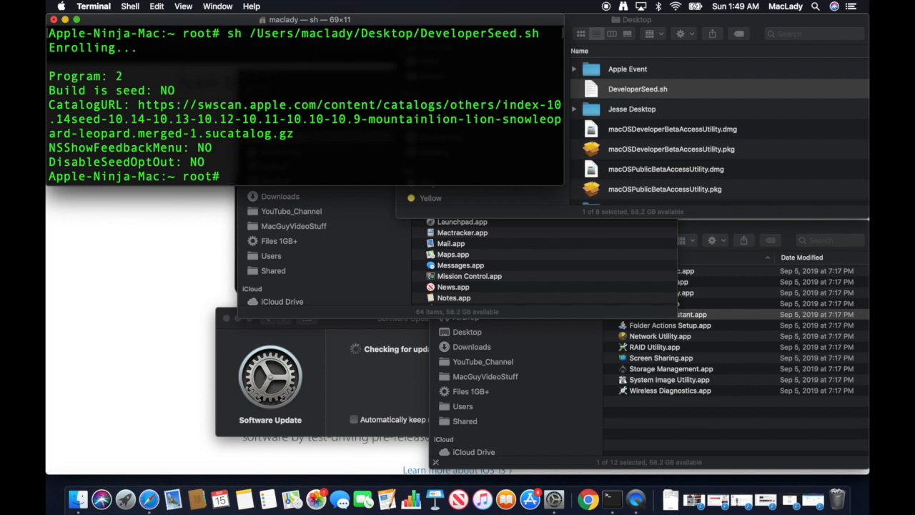
pyautogui.moveTo(257, 143)
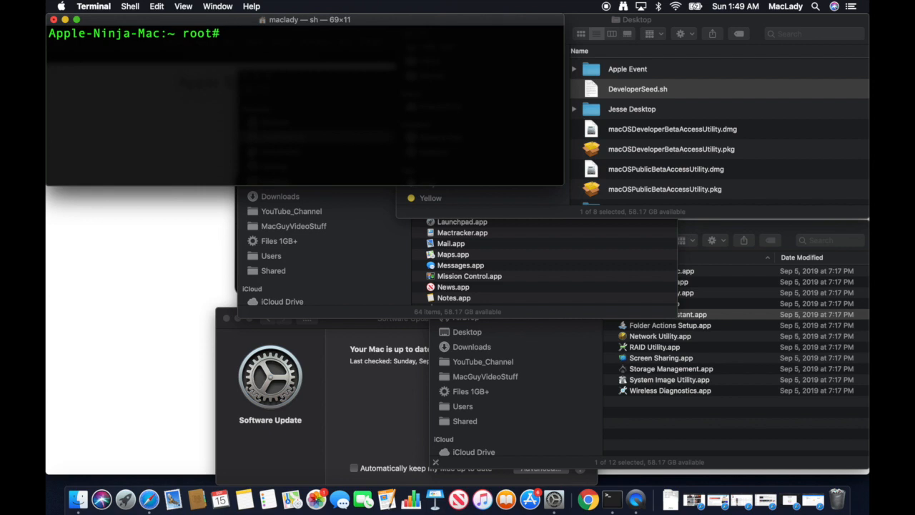
# - Edit root's ~/.profile in nano to add the seed and noseed aliases, then save and exit
pyautogui.write('nano')
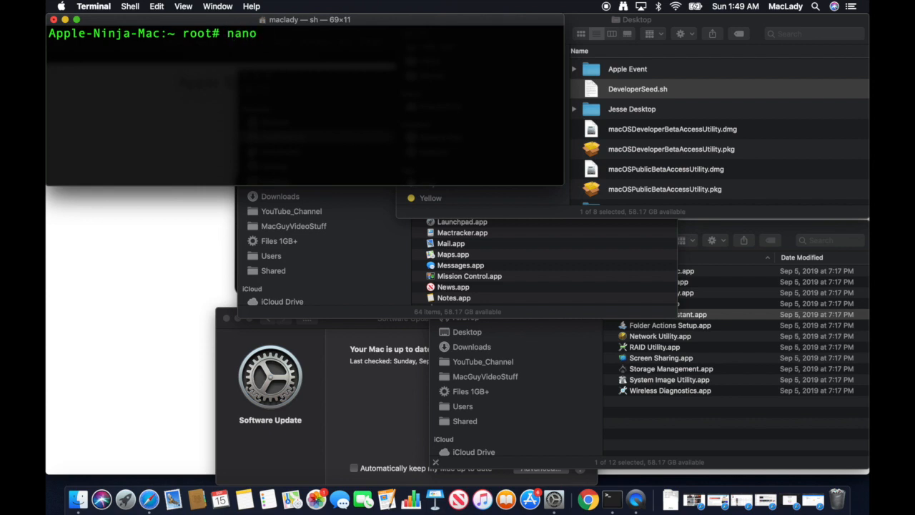
pyautogui.write('~')
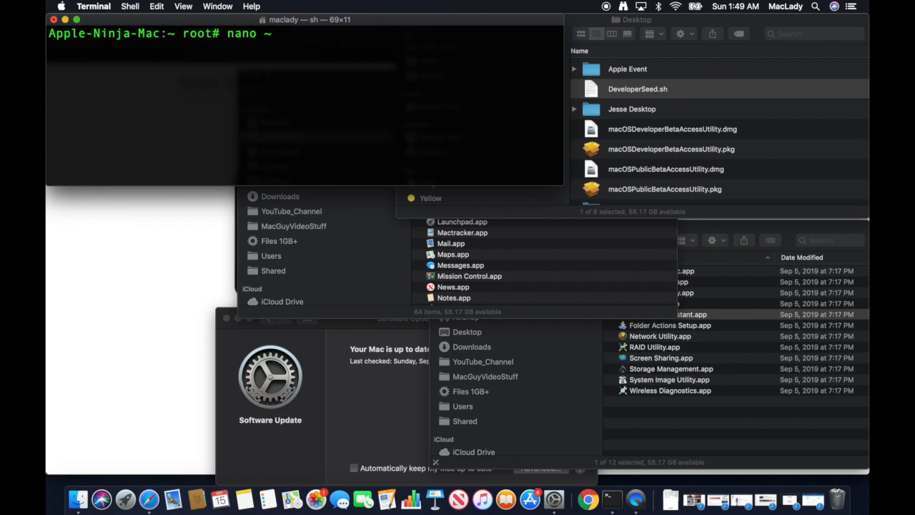
pyautogui.write('~/.')
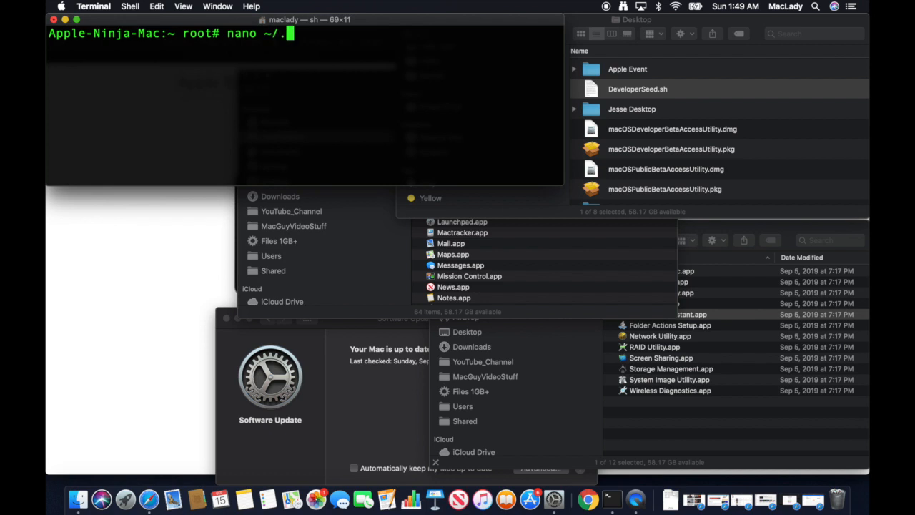
pyautogui.write('profile')
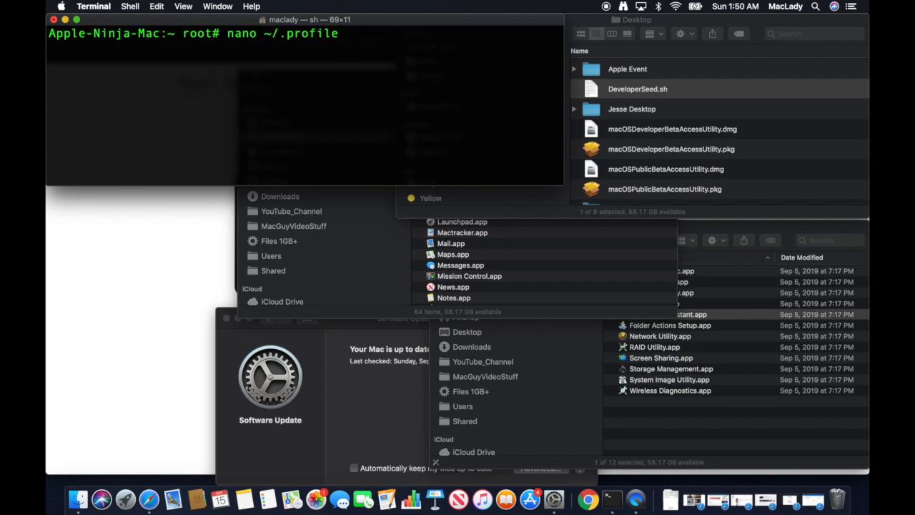
pyautogui.press('Return')
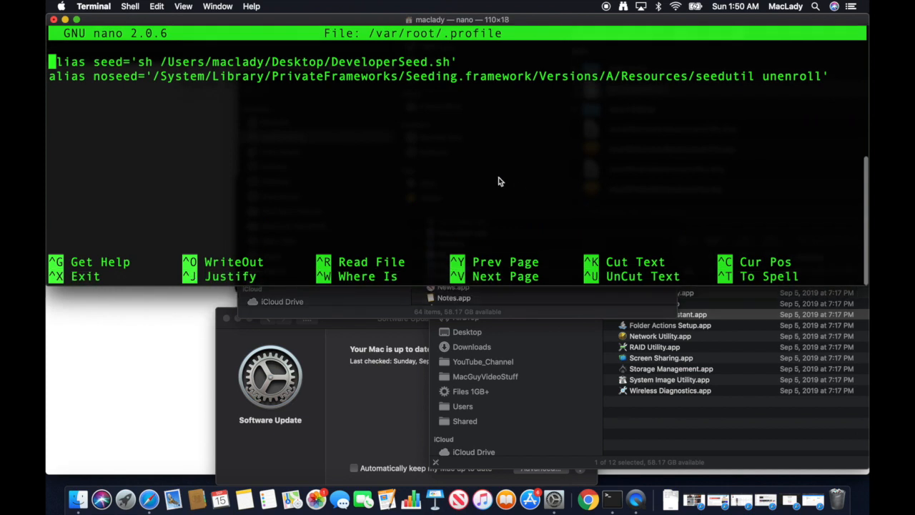
pyautogui.moveTo(283, 134)
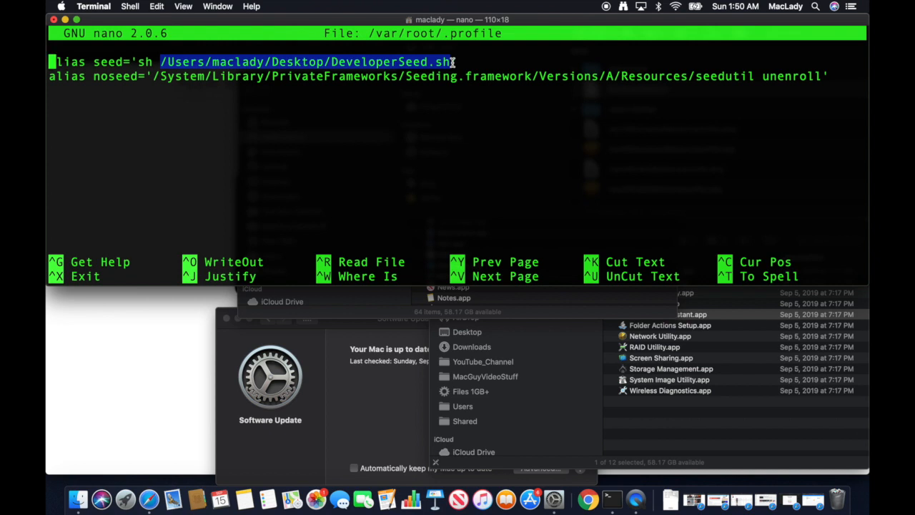
pyautogui.moveTo(400, 251)
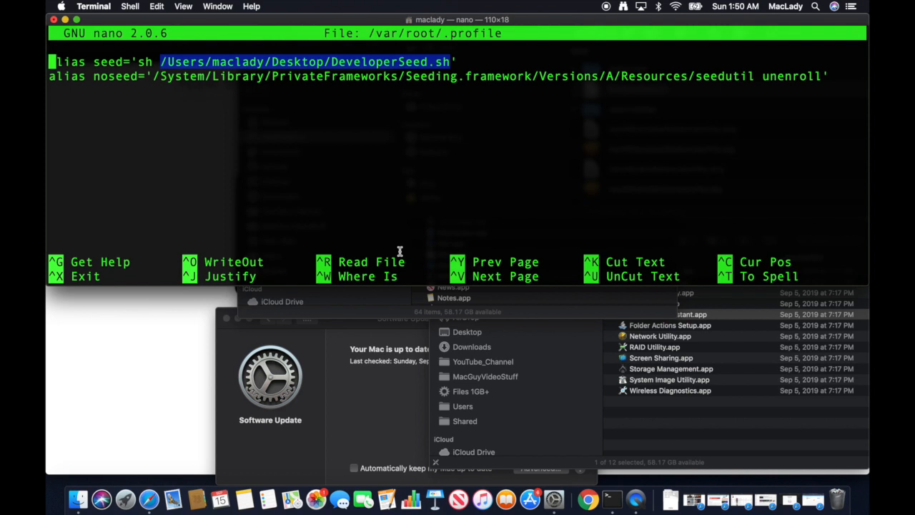
pyautogui.press('ctrl+x')
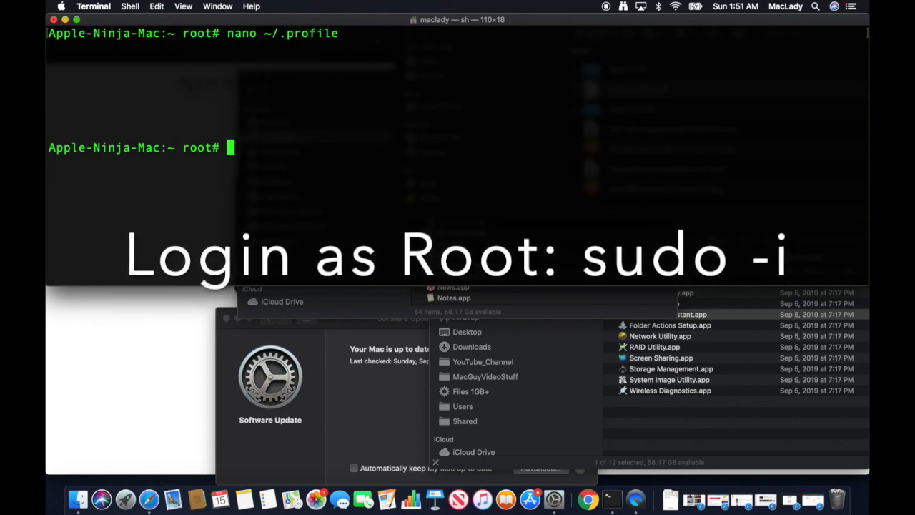
# - Enroll with the seed alias and start the macOS Catalina Beta upgrade download
pyautogui.write('seed')
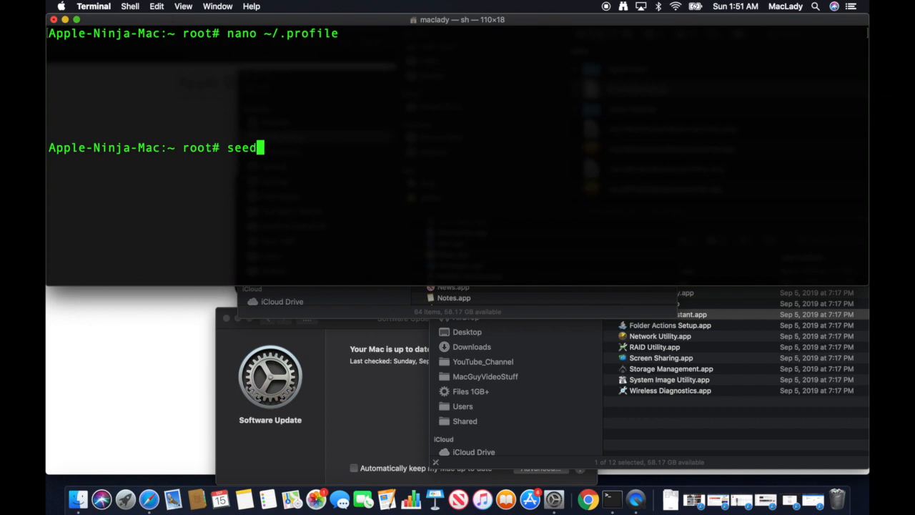
pyautogui.press('Return')
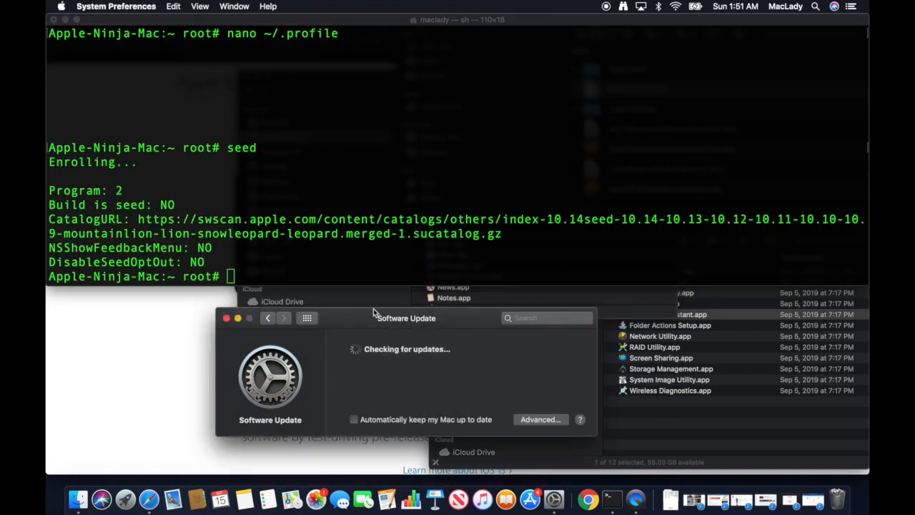
pyautogui.moveTo(354, 326)
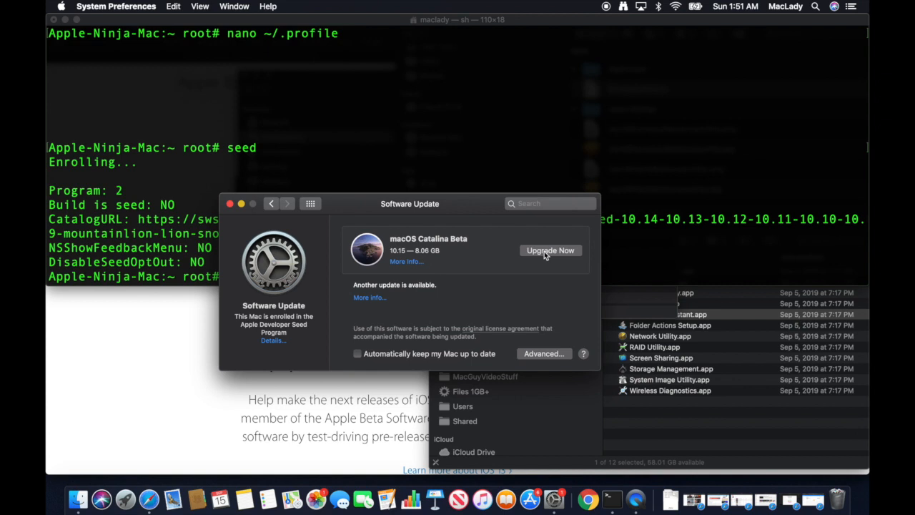
pyautogui.click(550, 250)
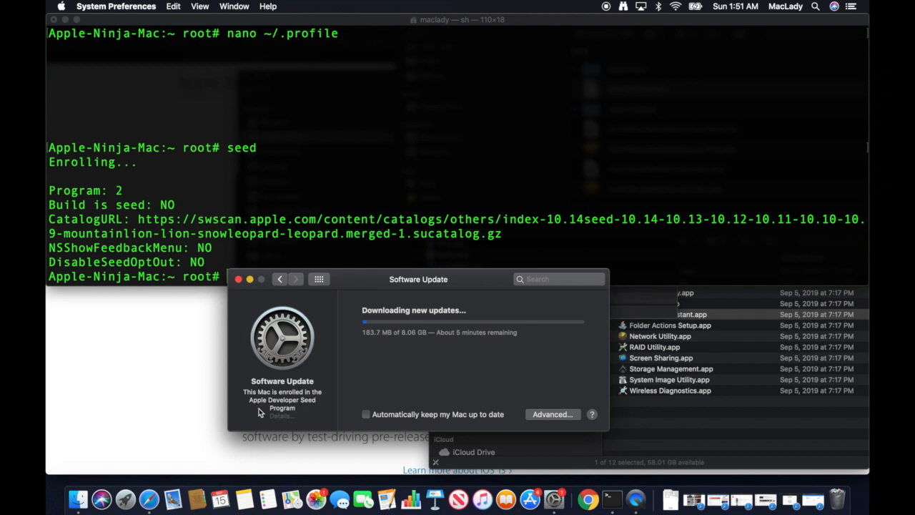
pyautogui.moveTo(300, 291)
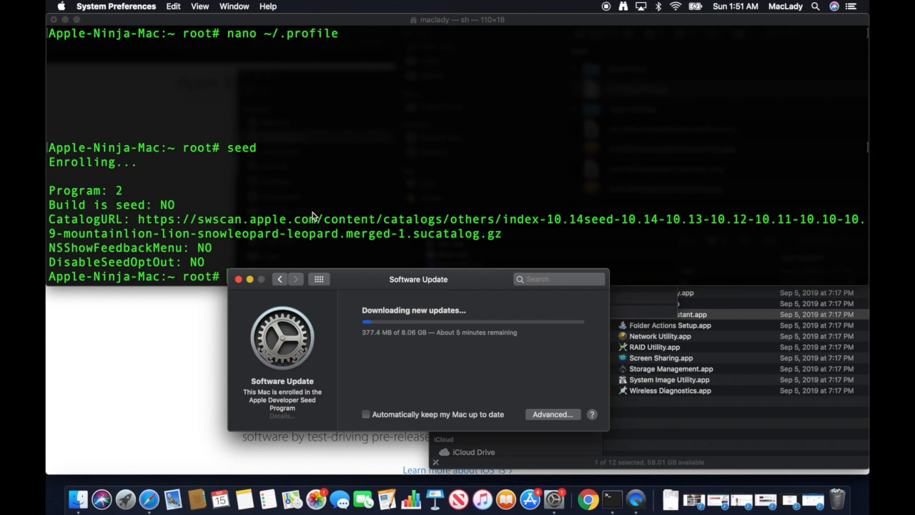
pyautogui.moveTo(371, 344)
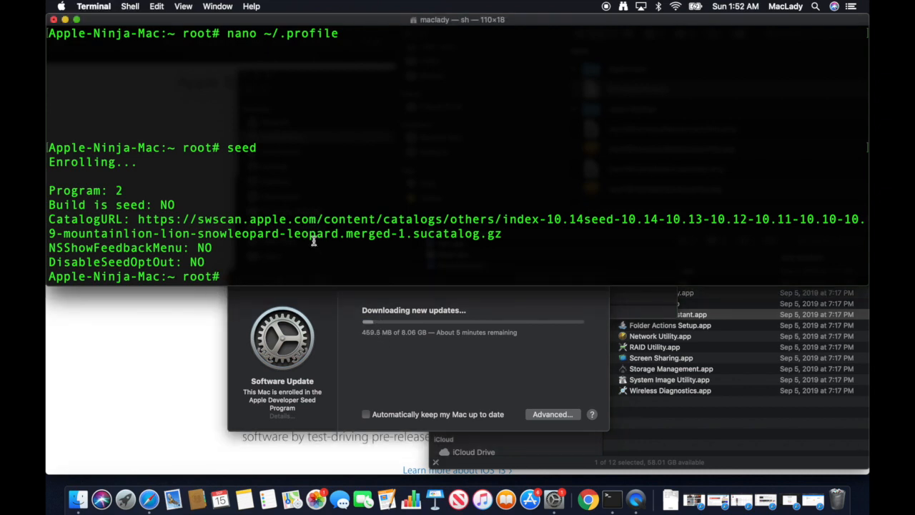
# - Run nettop to monitor network activity during the Catalina Beta download
pyautogui.write('ne')
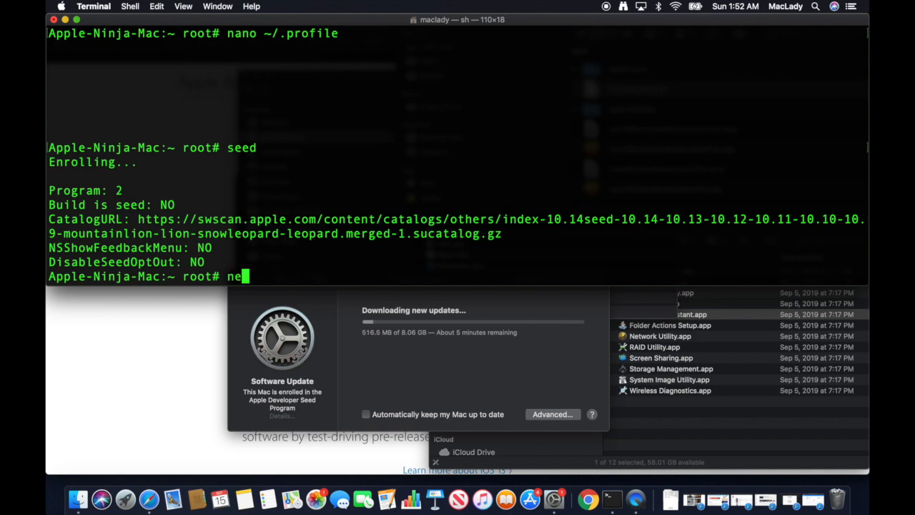
pyautogui.write('ttop')
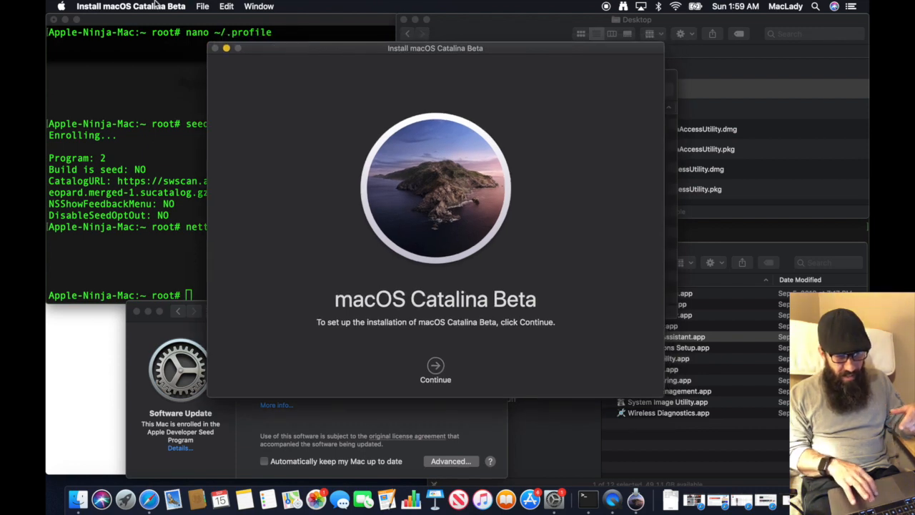
# - Quit the Install macOS Catalina Beta installer and bring the Applications folder forward
pyautogui.click(130, 5)
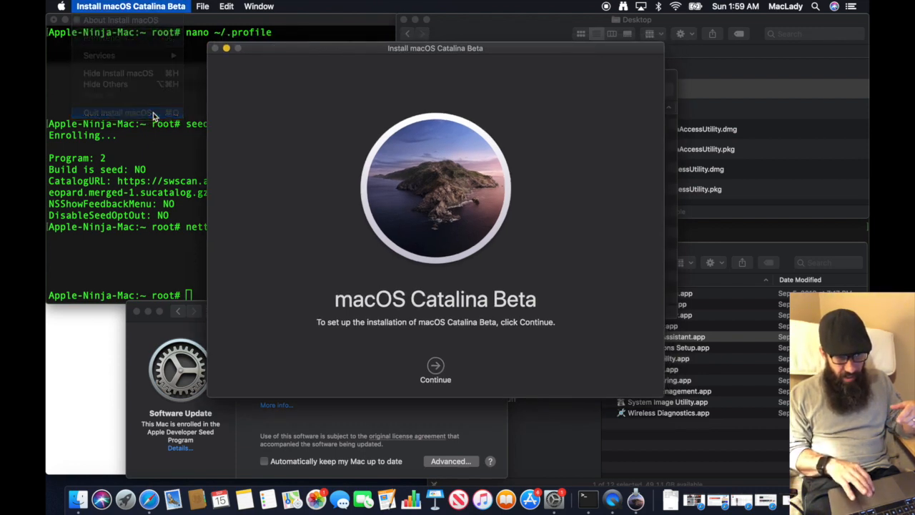
pyautogui.click(118, 113)
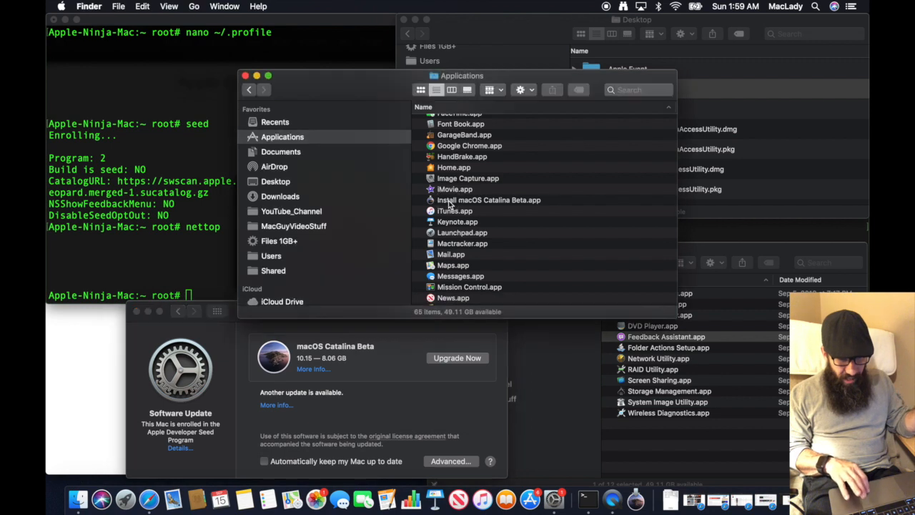
pyautogui.click(489, 200)
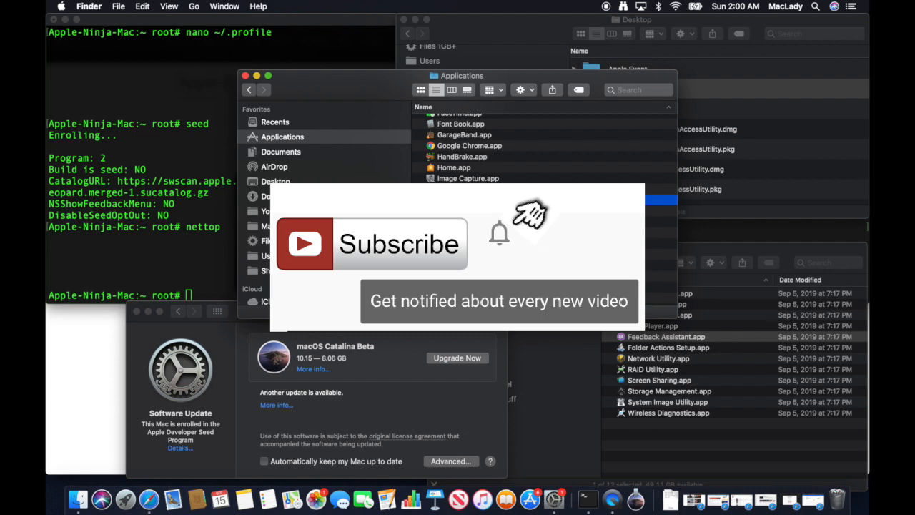
# - Select Install macOS Catalina Beta.app in the Applications folder
pyautogui.click(489, 200)
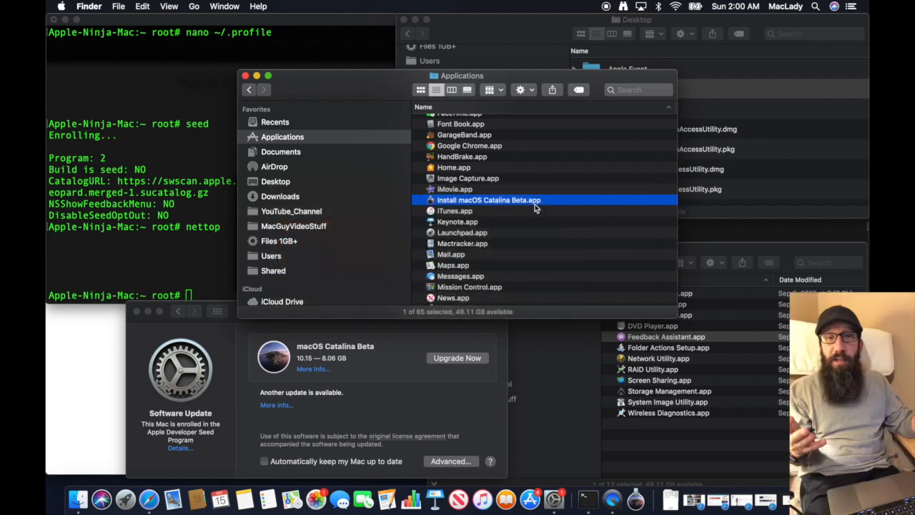